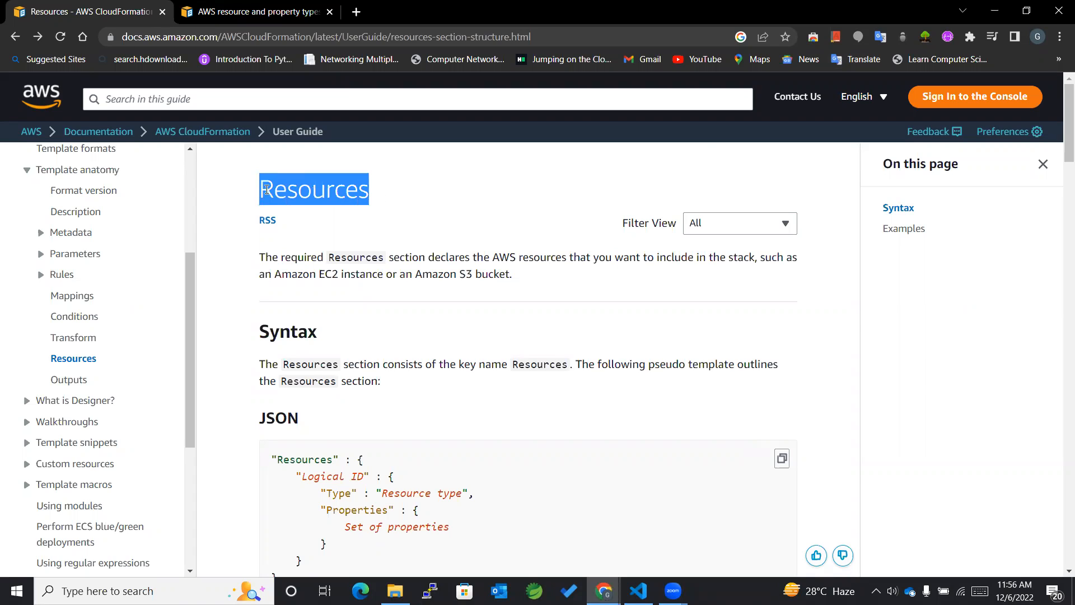
# - Highlight the introductory sentence describing the Resources section
pyautogui.click(420, 201)
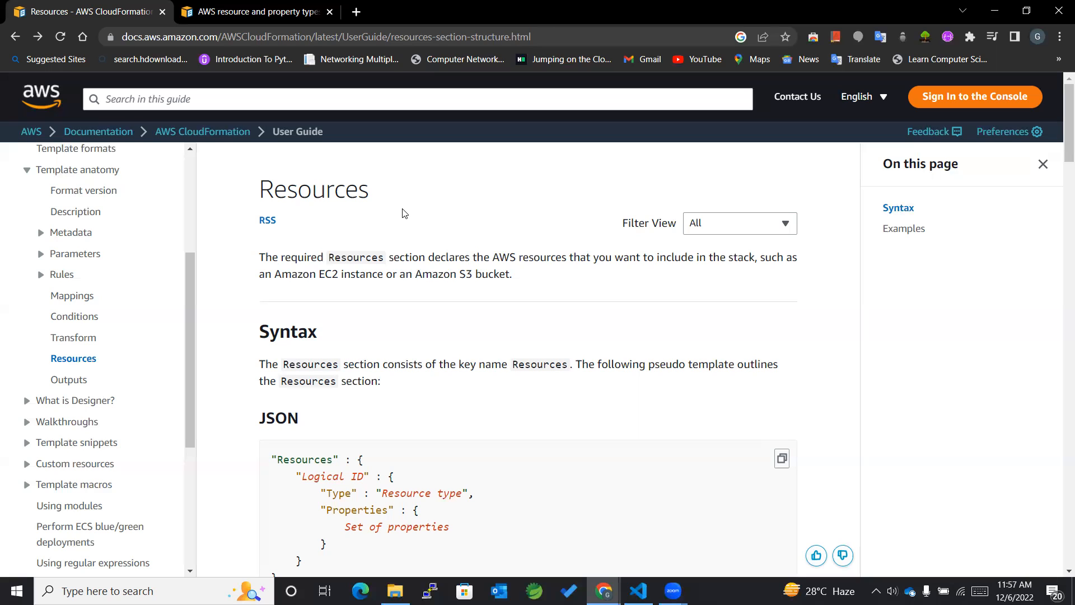
pyautogui.moveTo(370, 185)
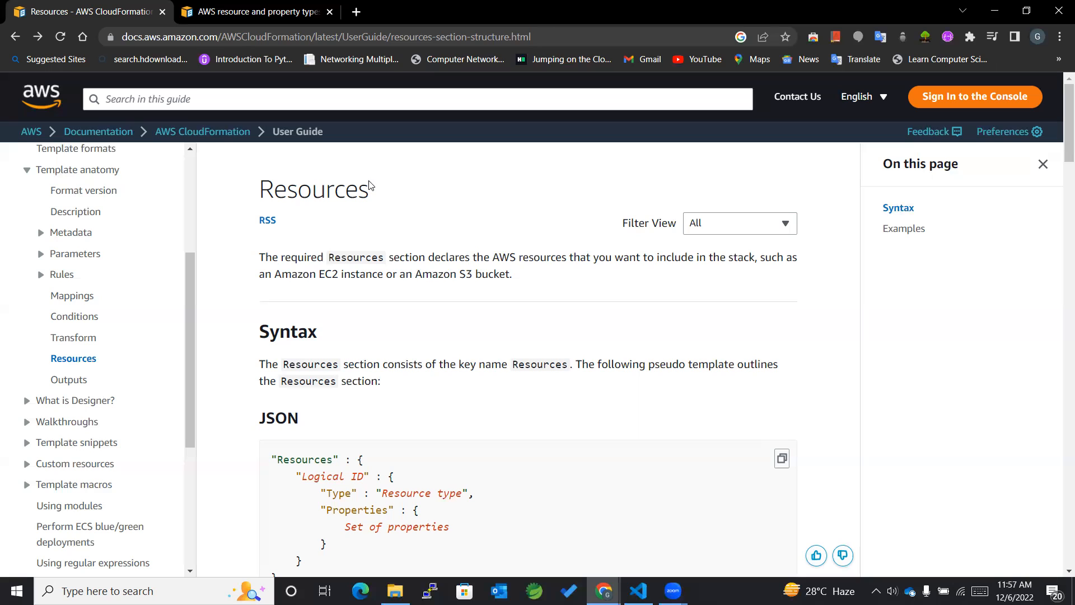
pyautogui.moveTo(379, 189)
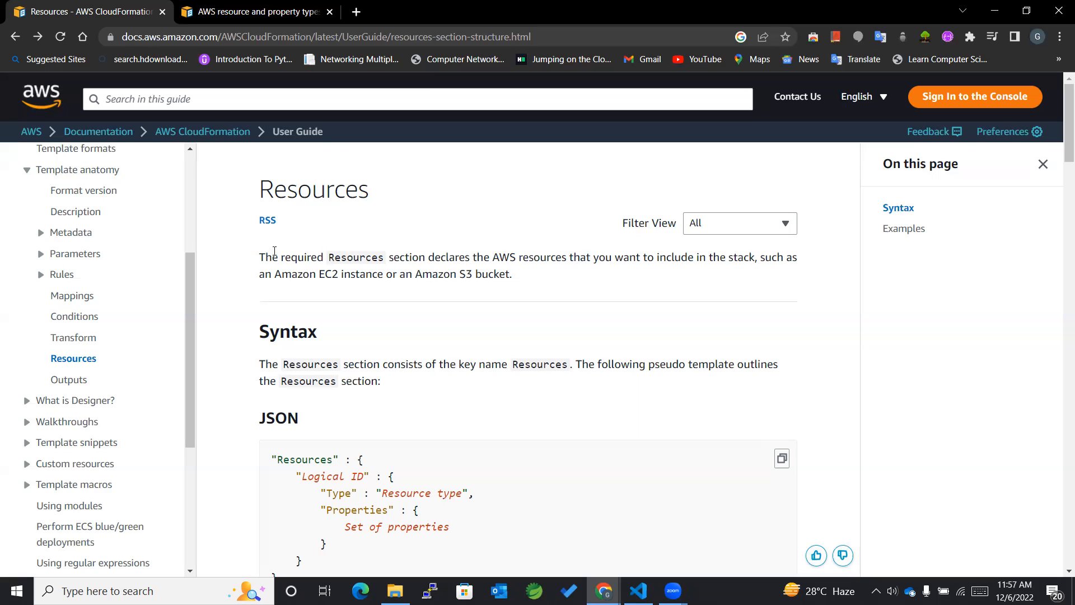
pyautogui.moveTo(275, 251)
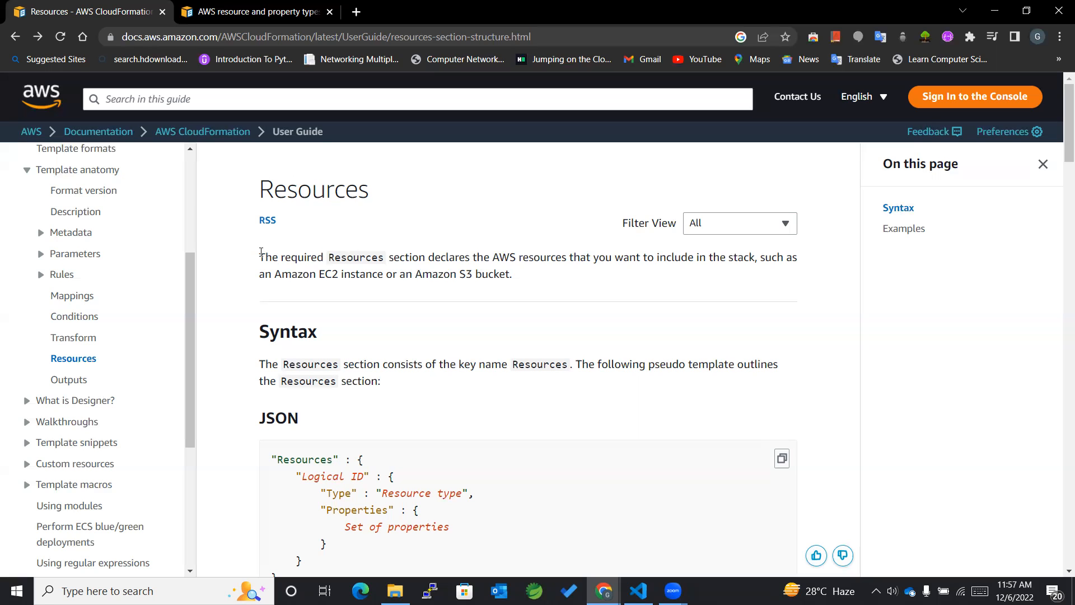
pyautogui.moveTo(259, 256); pyautogui.dragTo(324, 257)
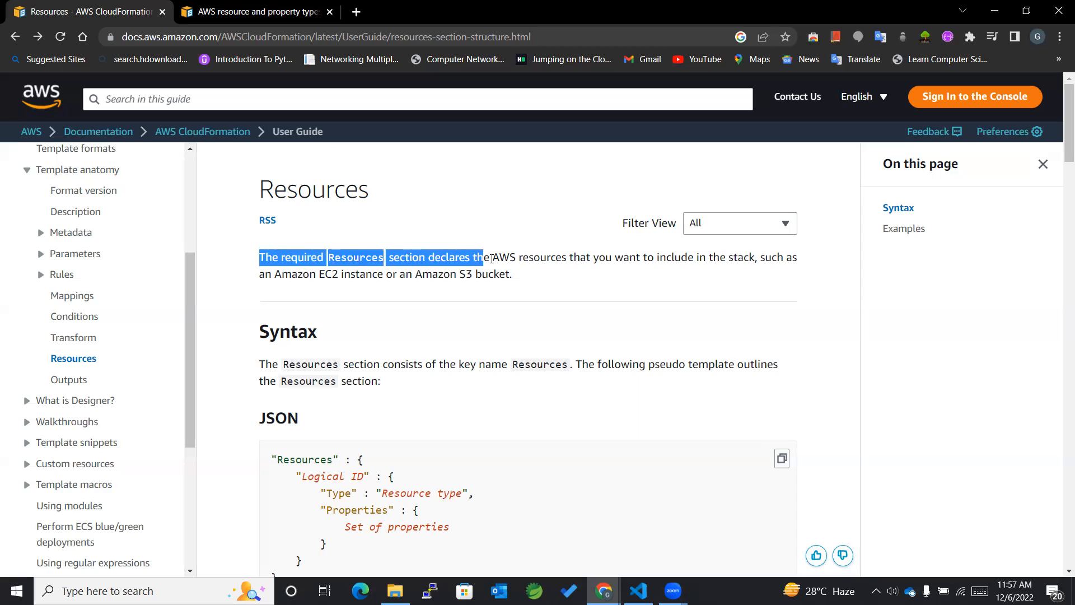
pyautogui.moveTo(491, 257); pyautogui.dragTo(662, 257)
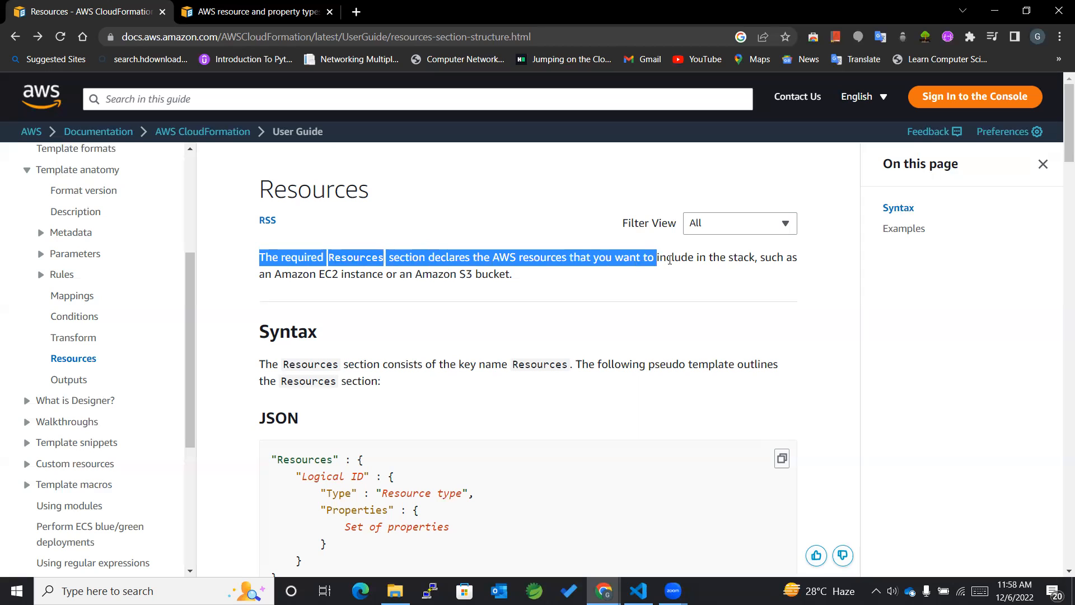
pyautogui.moveTo(654, 257); pyautogui.dragTo(511, 274)
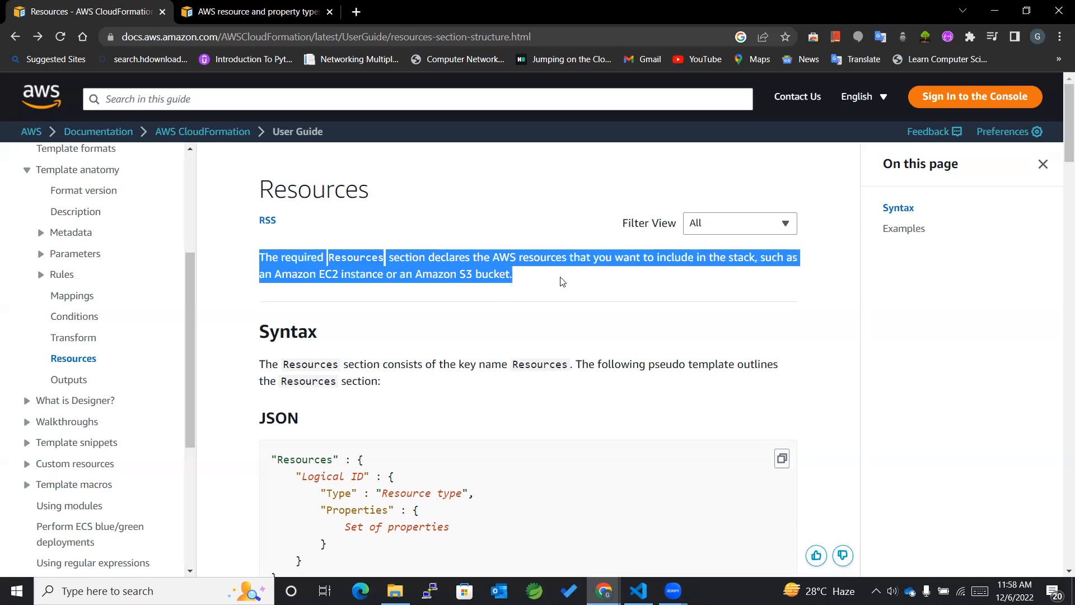
pyautogui.click(359, 272)
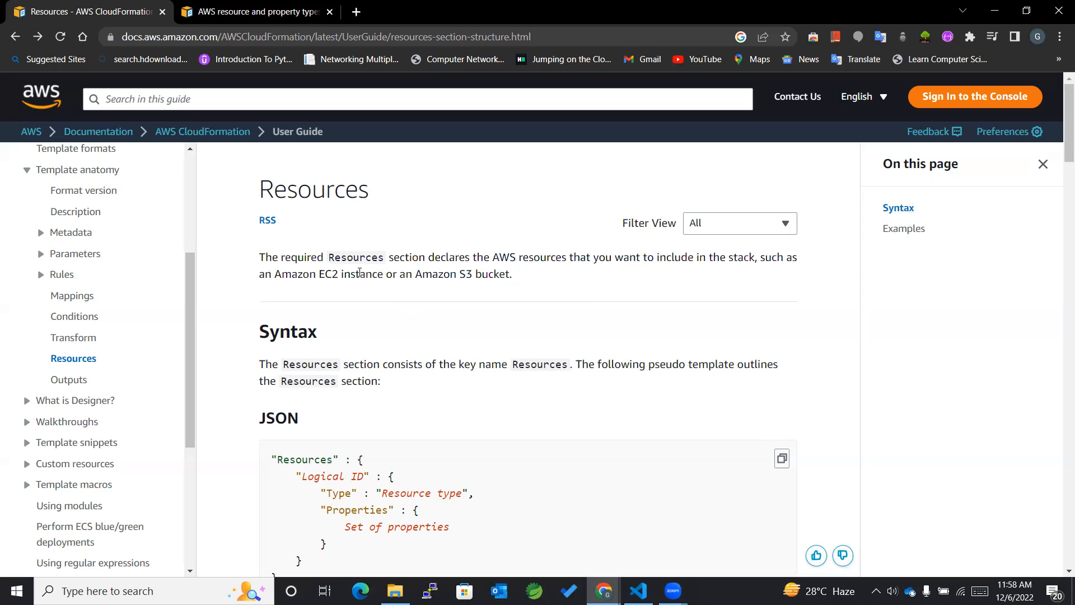
pyautogui.moveTo(415, 273); pyautogui.dragTo(511, 274)
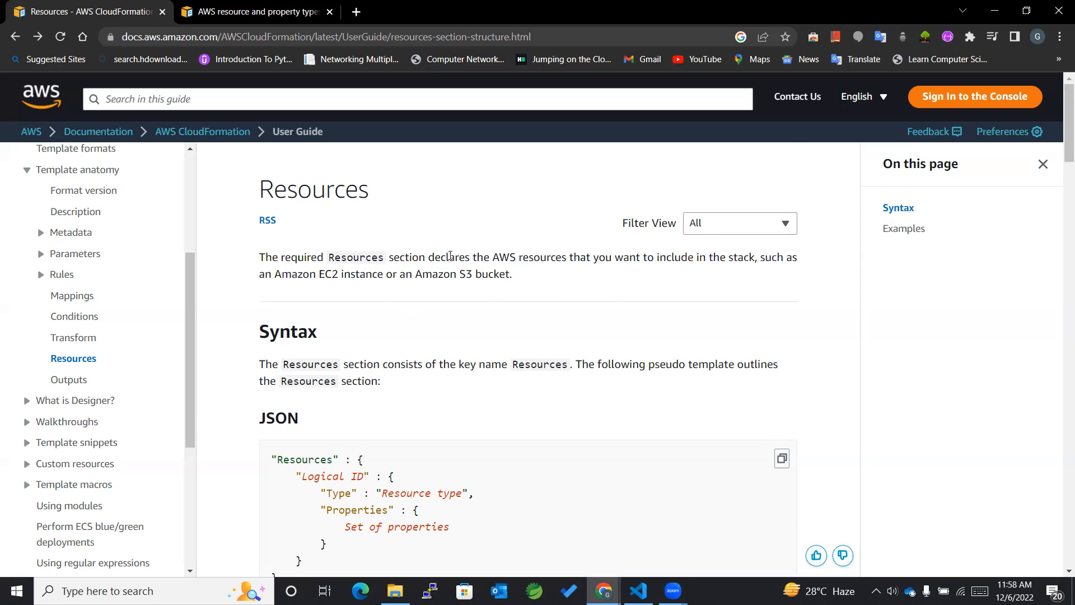
# - Highlight Resources and the Logical ID line in the syntax, then show 0-just-ec2.yaml in VS Code
pyautogui.scroll(-3)
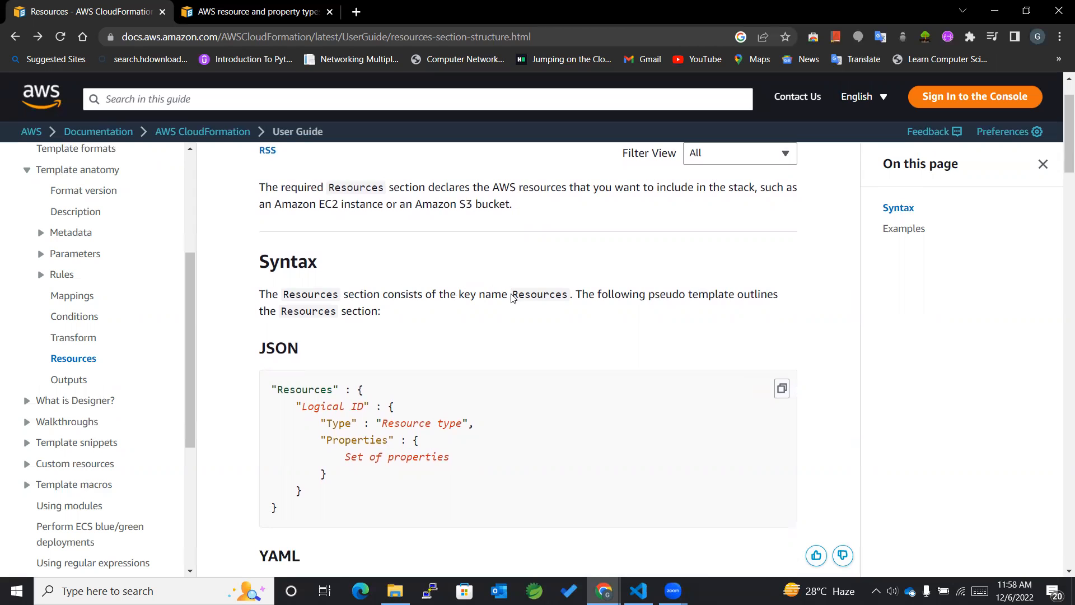
pyautogui.doubleClick(539, 294)
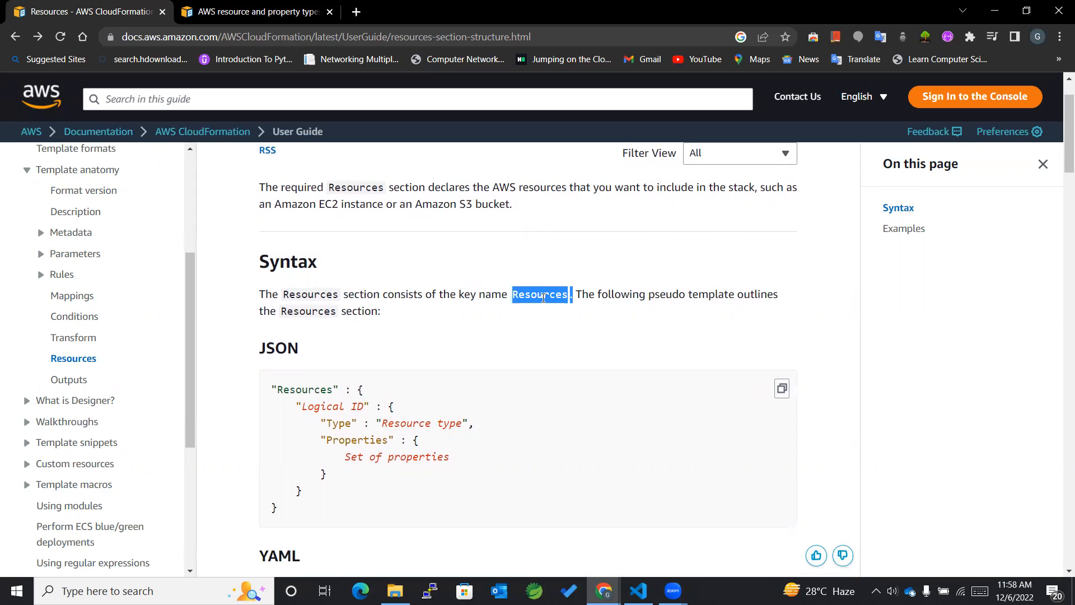
pyautogui.scroll(-3)
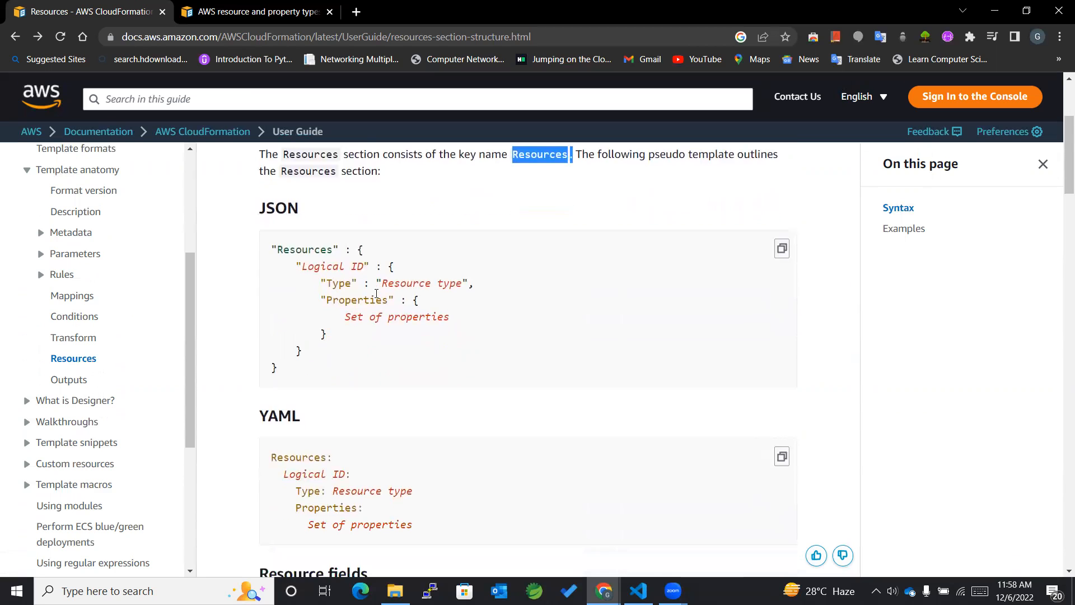
pyautogui.scroll(-3)
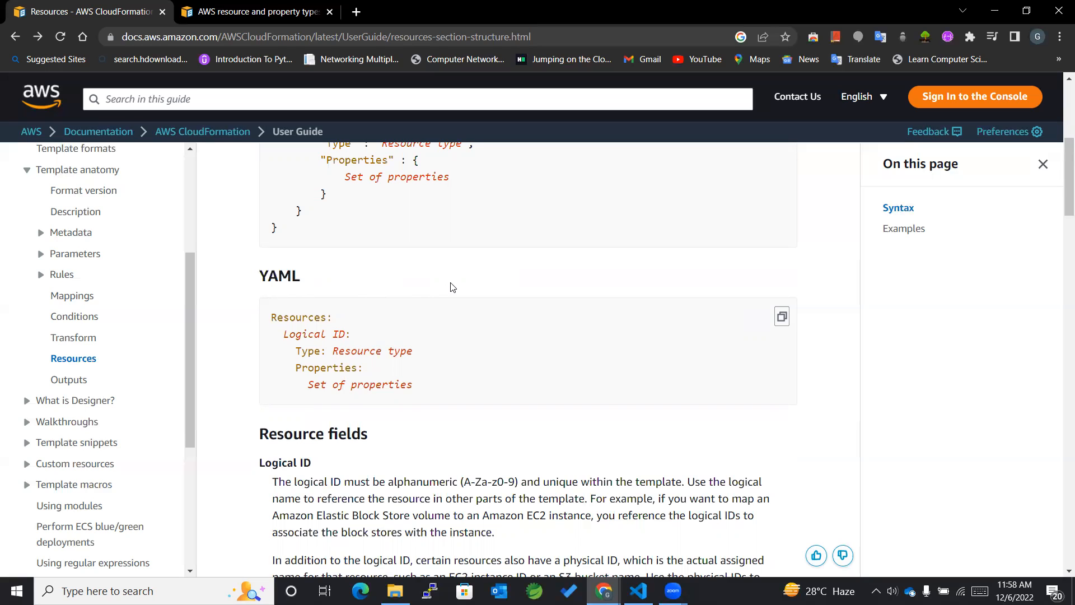
pyautogui.moveTo(440, 285)
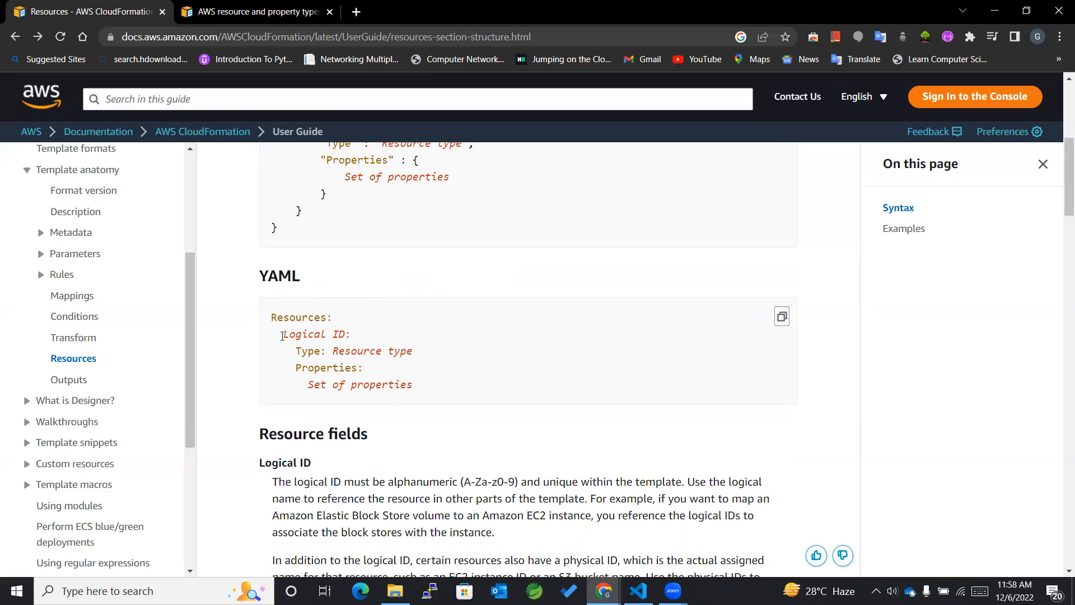
pyautogui.doubleClick(315, 334)
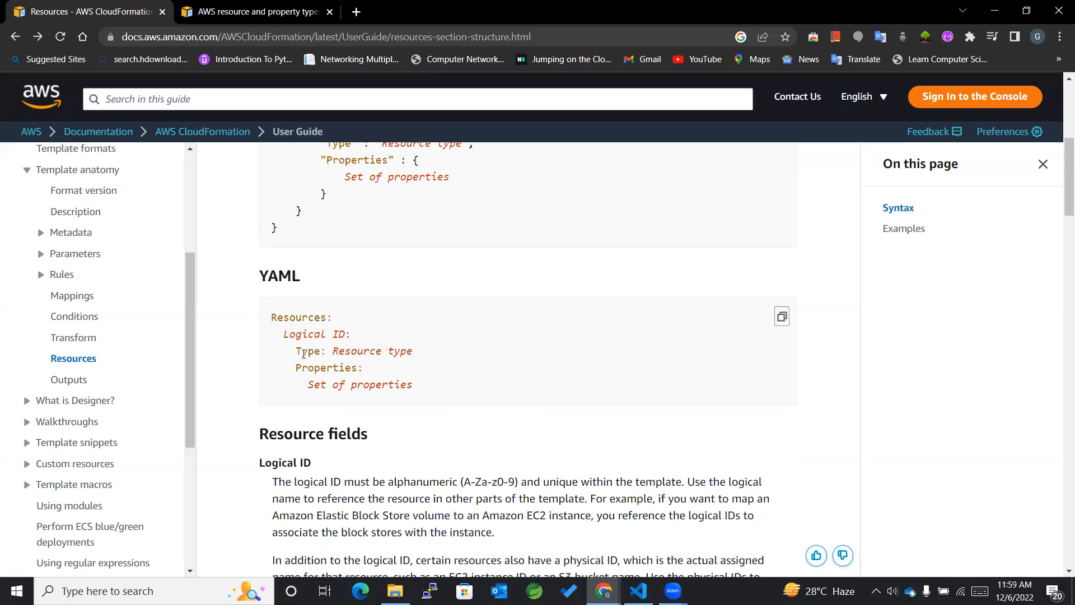
pyautogui.moveTo(296, 367)
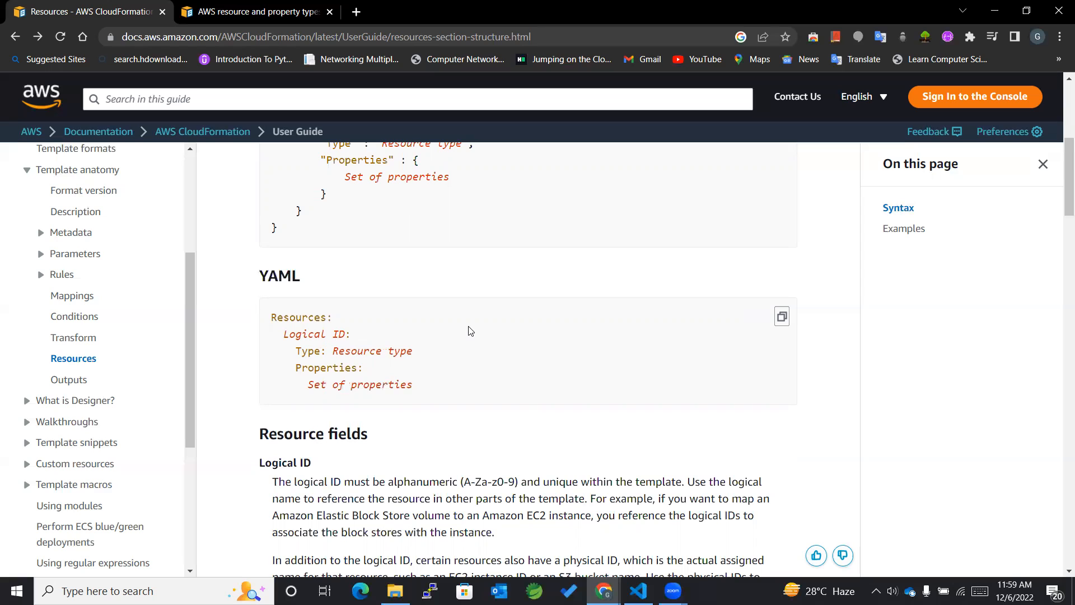
pyautogui.moveTo(418, 294)
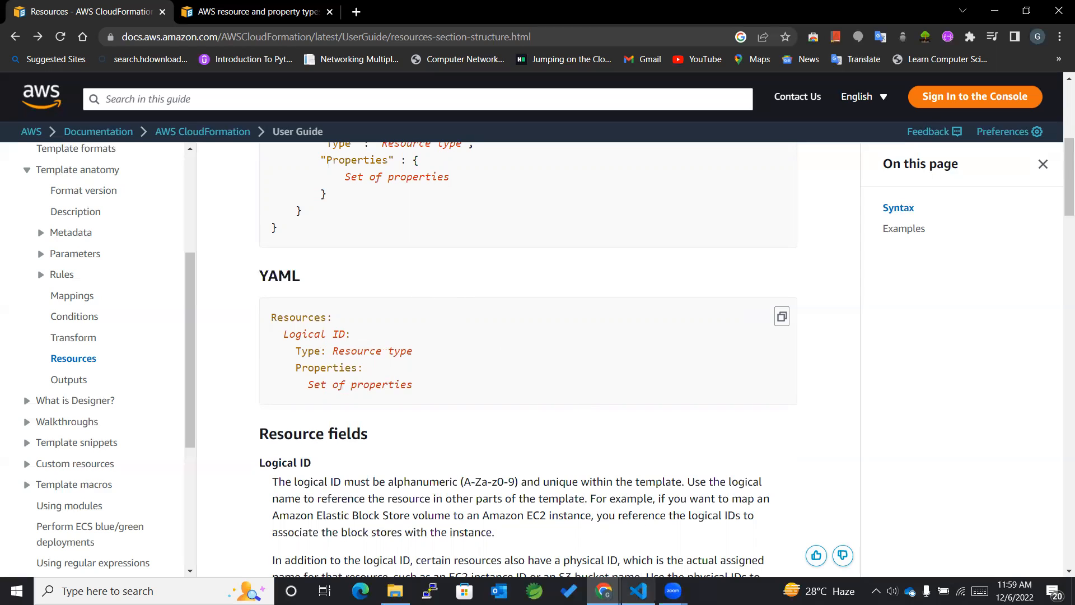
pyautogui.click(638, 590)
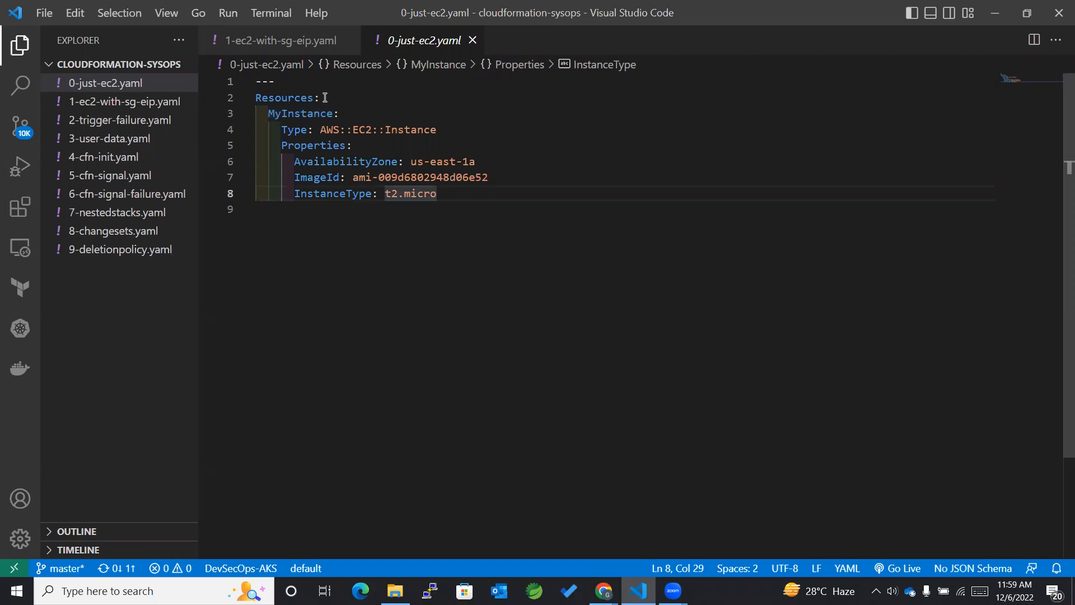
# - Walk through the template's Resources key, MyInstance logical ID, AWS::EC2::Instance type and ImageId property
pyautogui.click(323, 97)
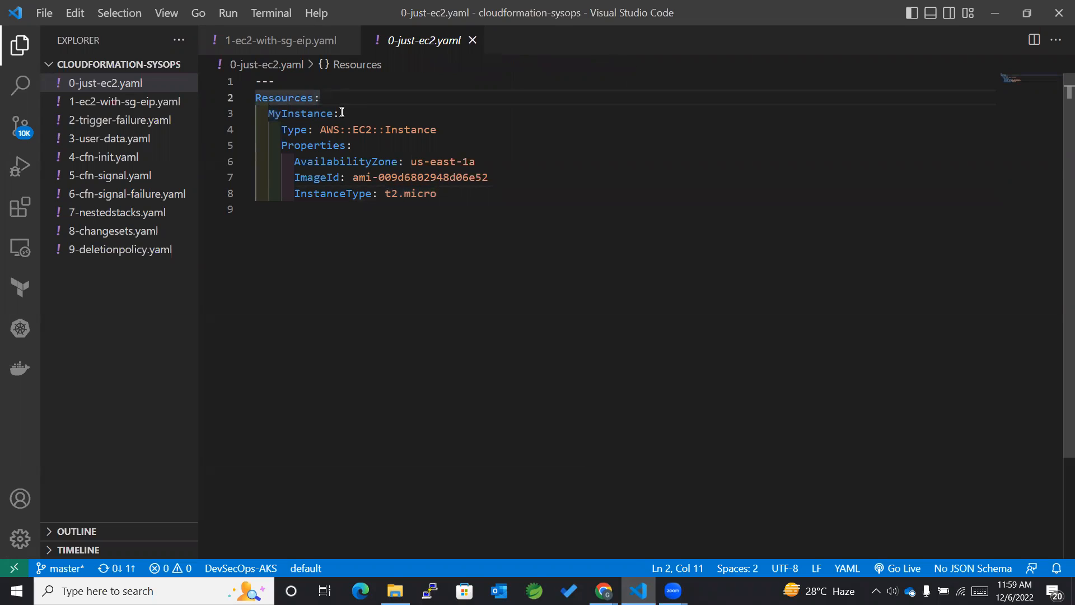
pyautogui.click(302, 113)
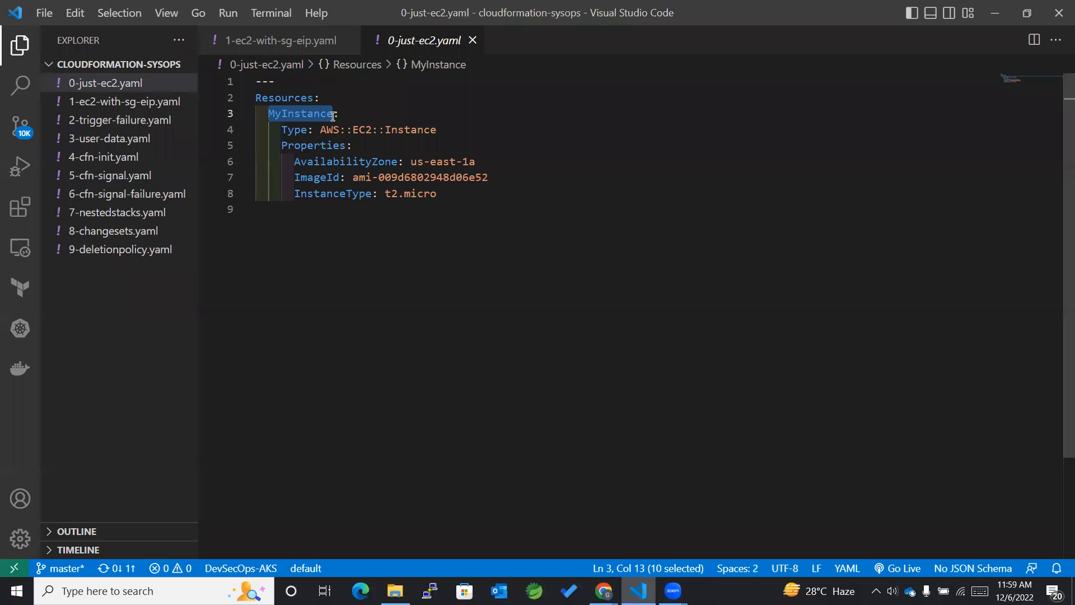
pyautogui.doubleClick(294, 129)
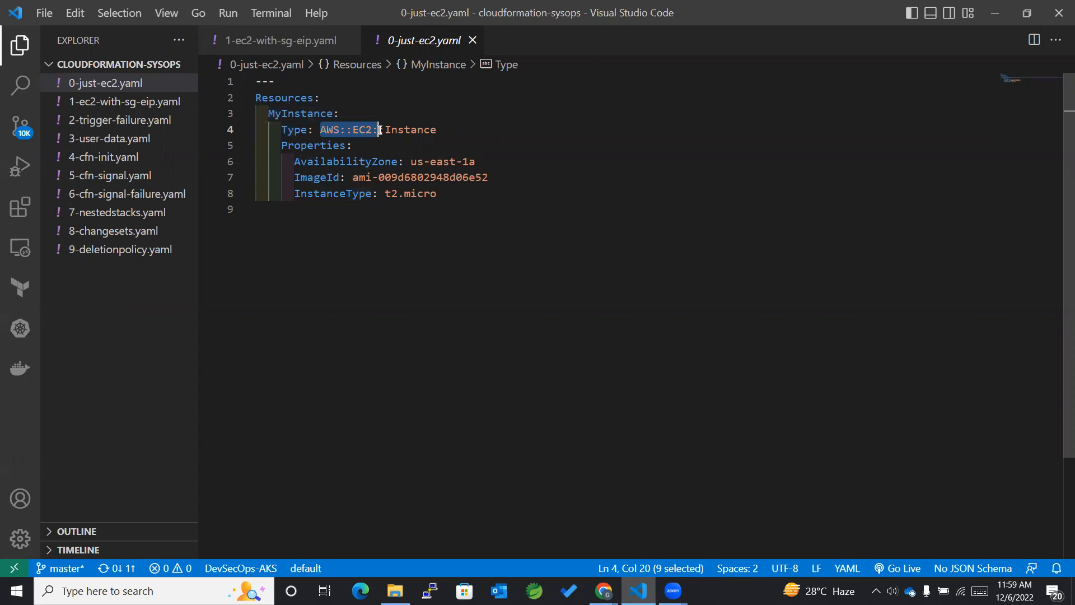
pyautogui.moveTo(379, 129); pyautogui.dragTo(436, 129)
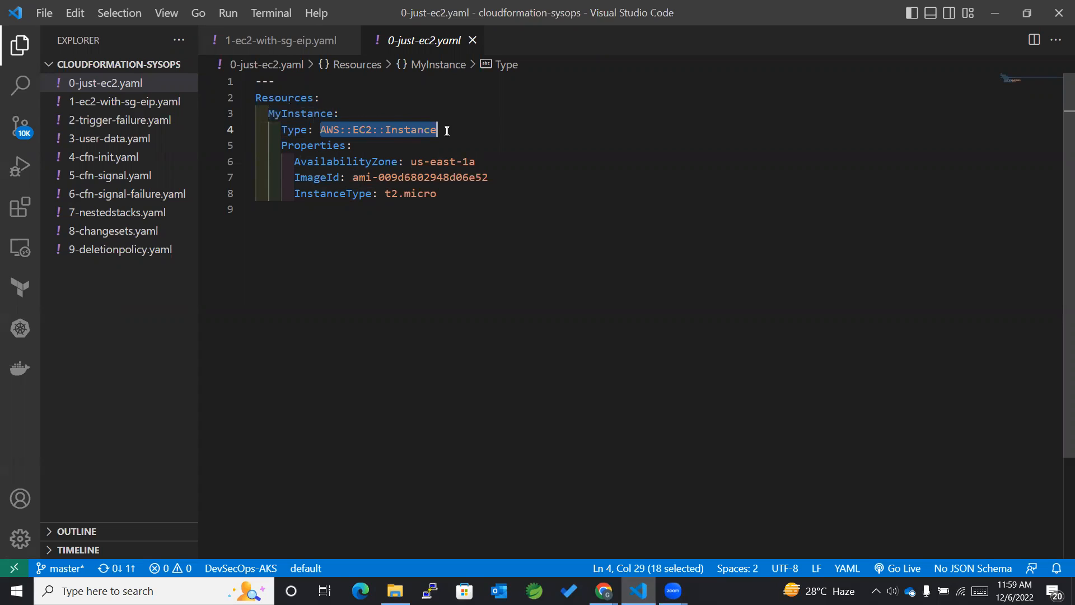
pyautogui.doubleClick(313, 144)
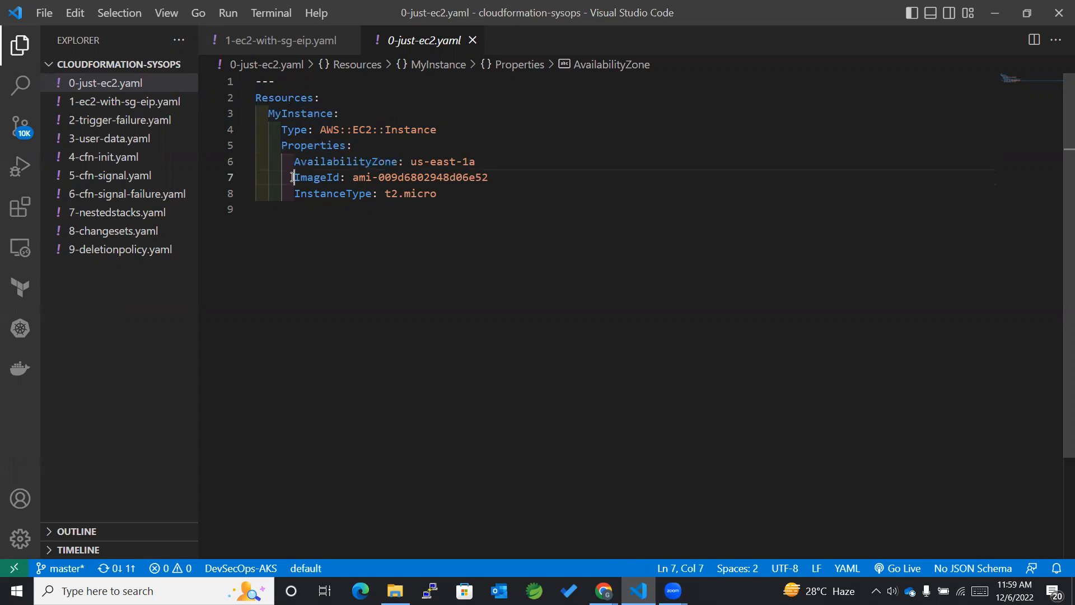
pyautogui.doubleClick(315, 177)
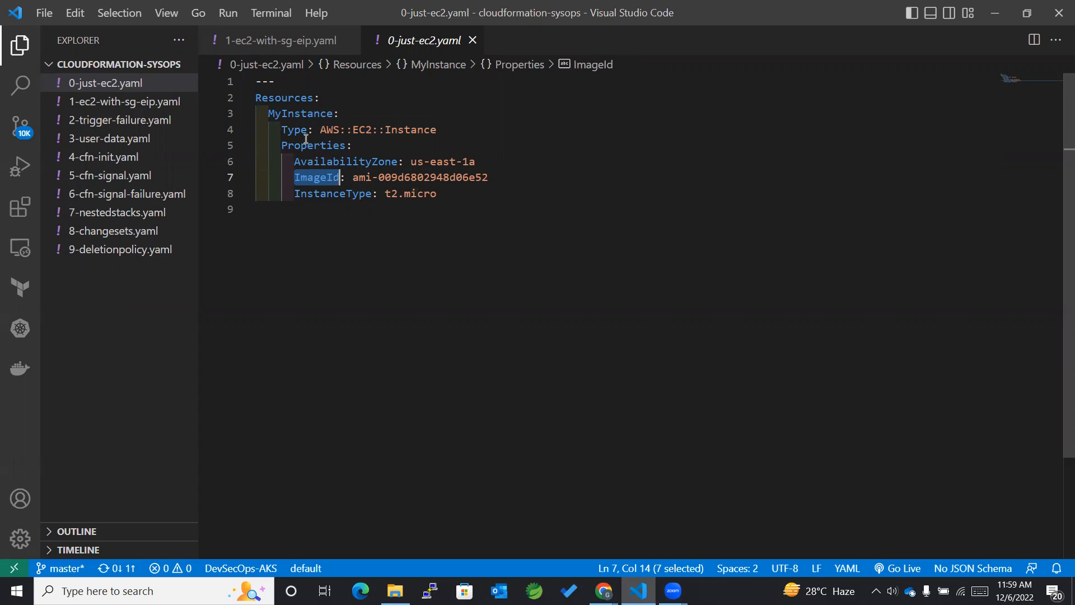
pyautogui.doubleClick(313, 193)
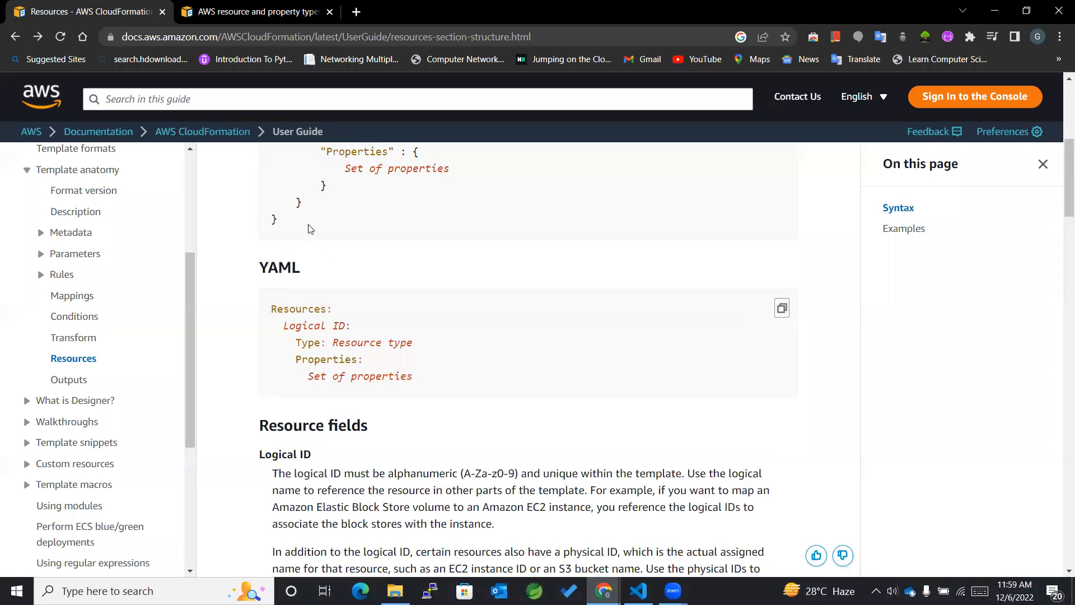
# - Switch to the resource types reference and highlight its title and service-name identifier format
pyautogui.click(257, 12)
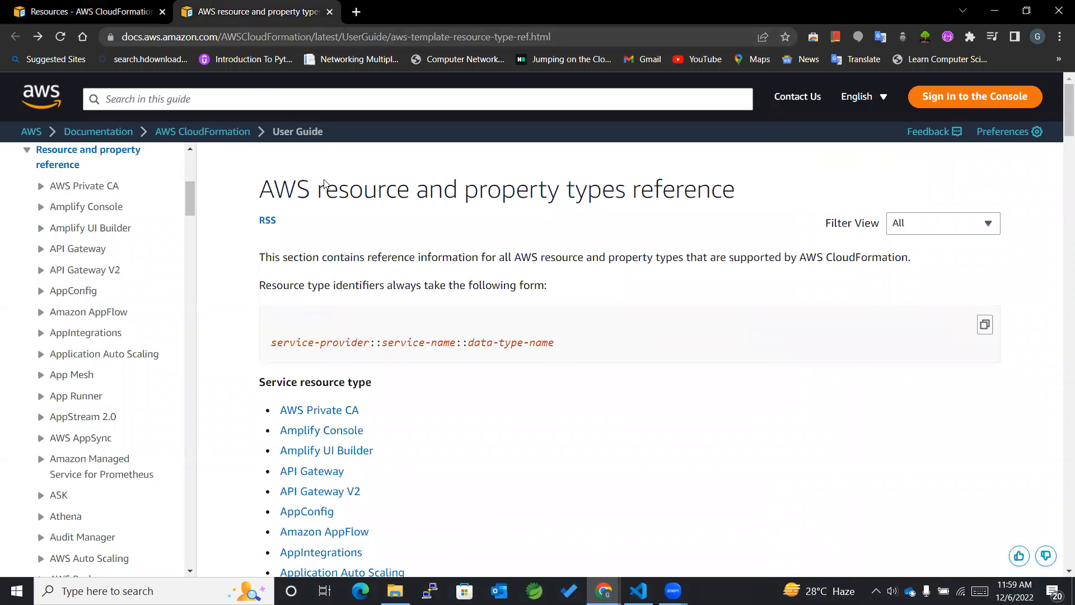
pyautogui.moveTo(529, 211)
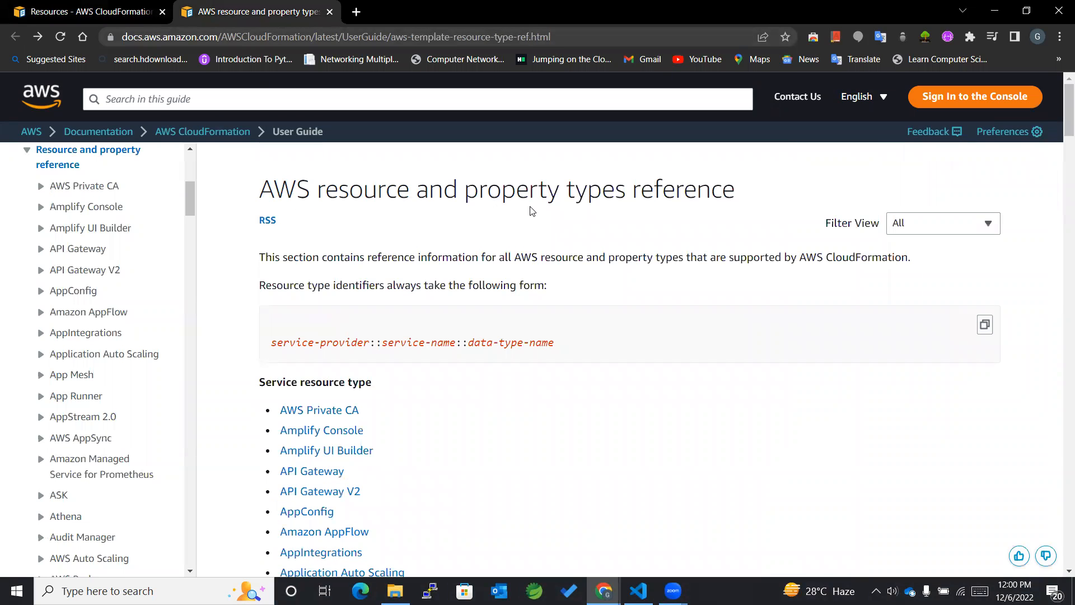
pyautogui.moveTo(689, 205)
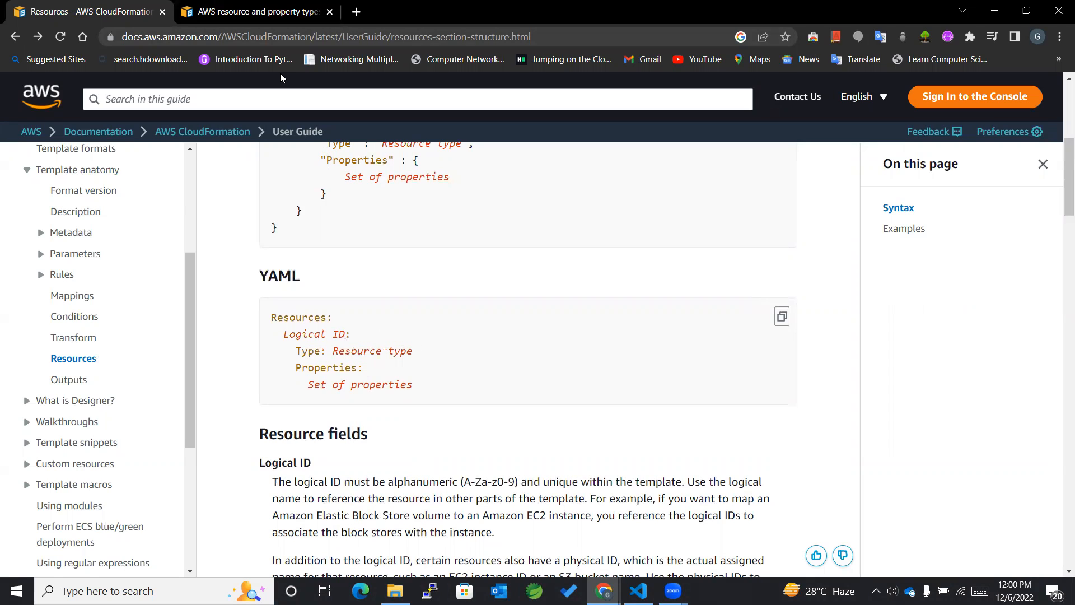
pyautogui.click(254, 11)
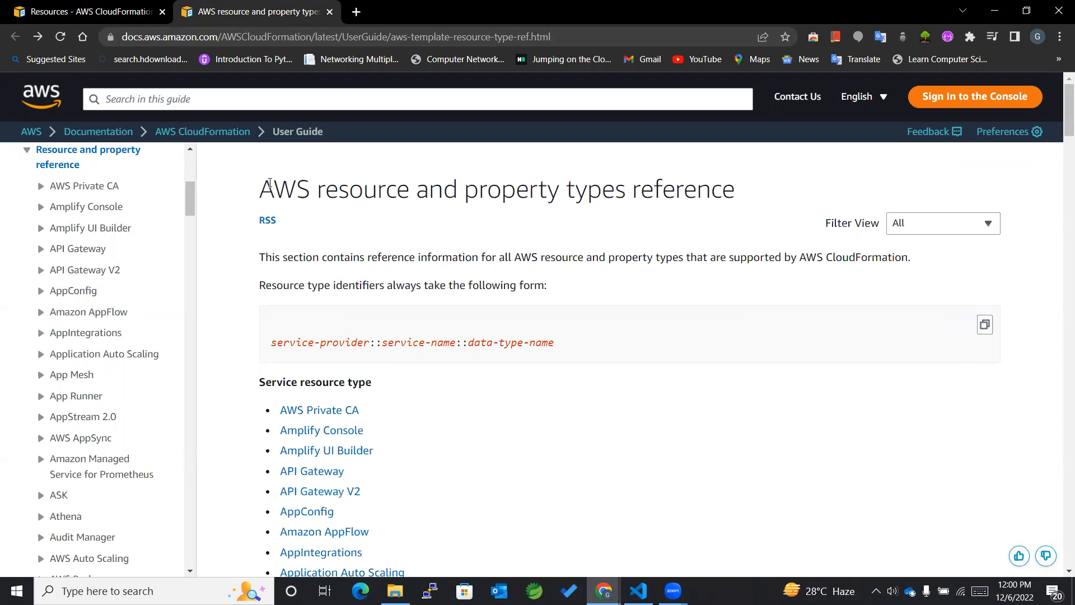
pyautogui.moveTo(259, 189); pyautogui.dragTo(634, 189)
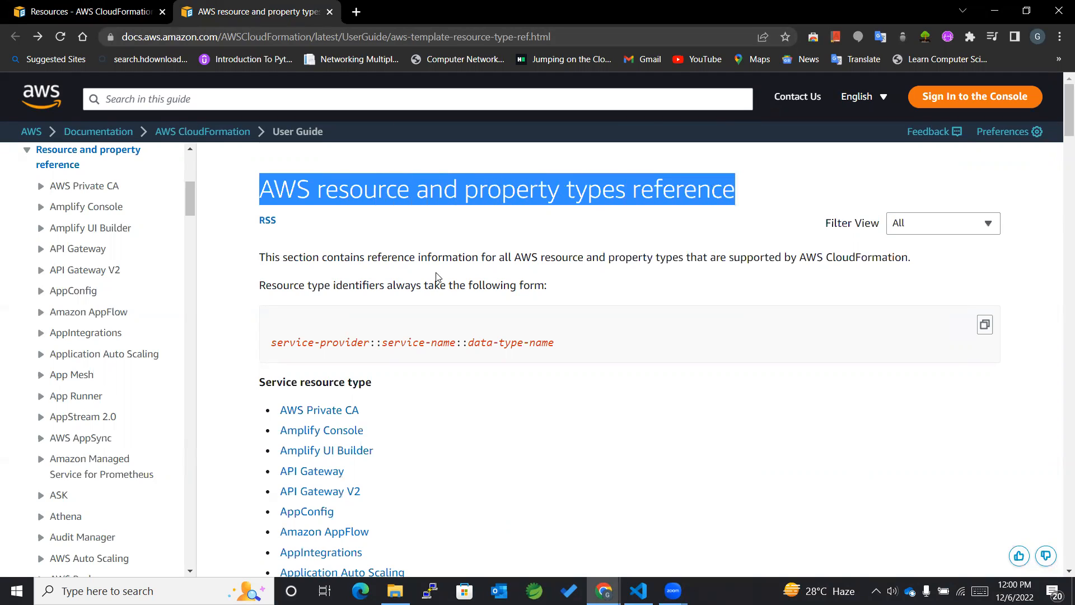
pyautogui.click(422, 250)
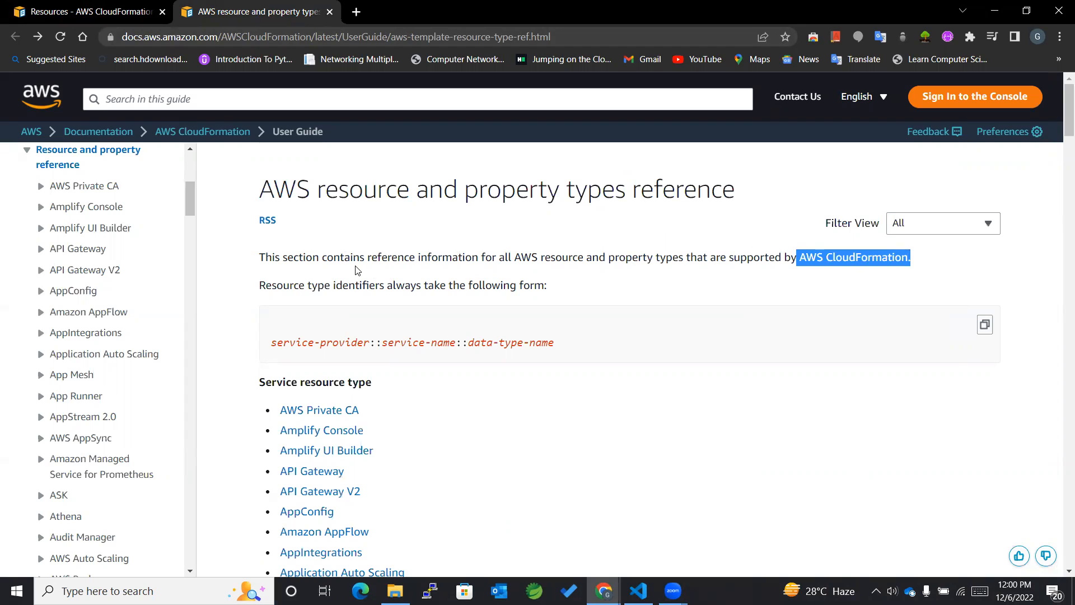
pyautogui.scroll(-3)
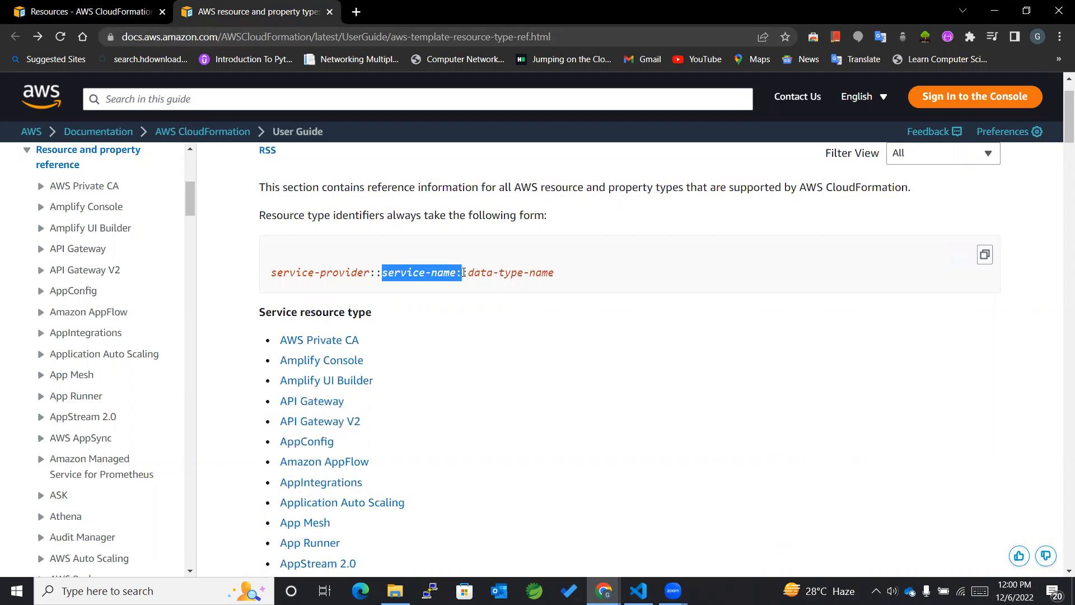
pyautogui.click(467, 272)
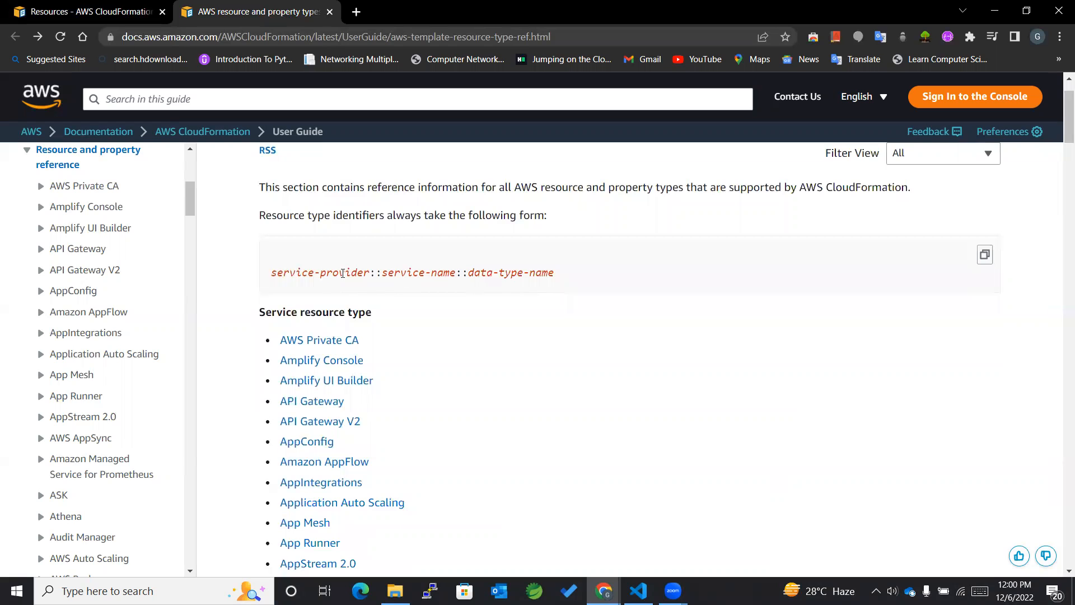
# - Highlight EC2 and Instance in the template's resource type, then scroll the service list to Amazon EC2
pyautogui.click(638, 590)
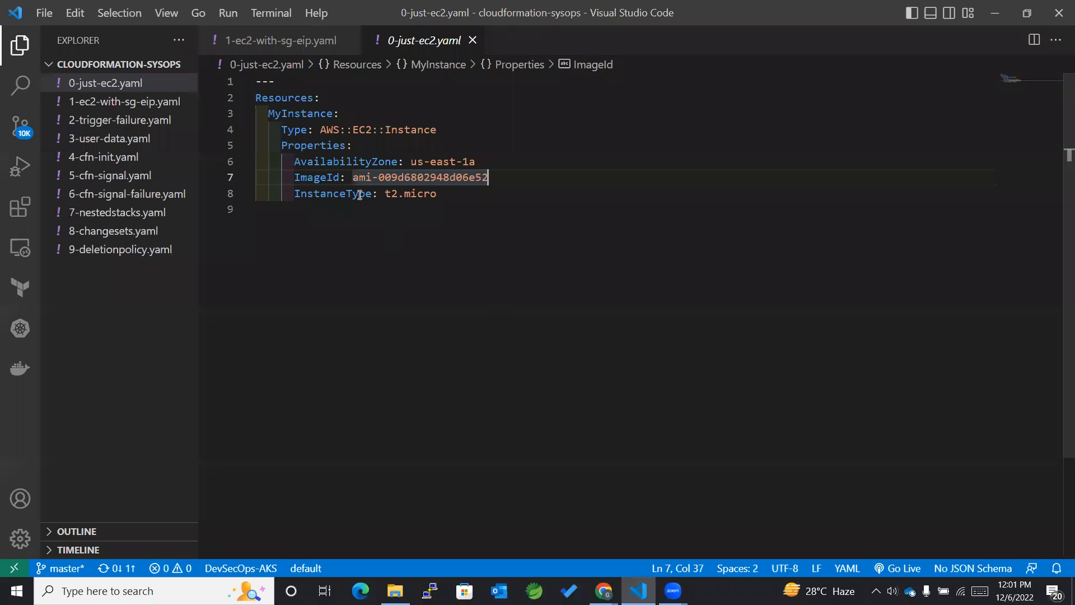
pyautogui.doubleClick(330, 130)
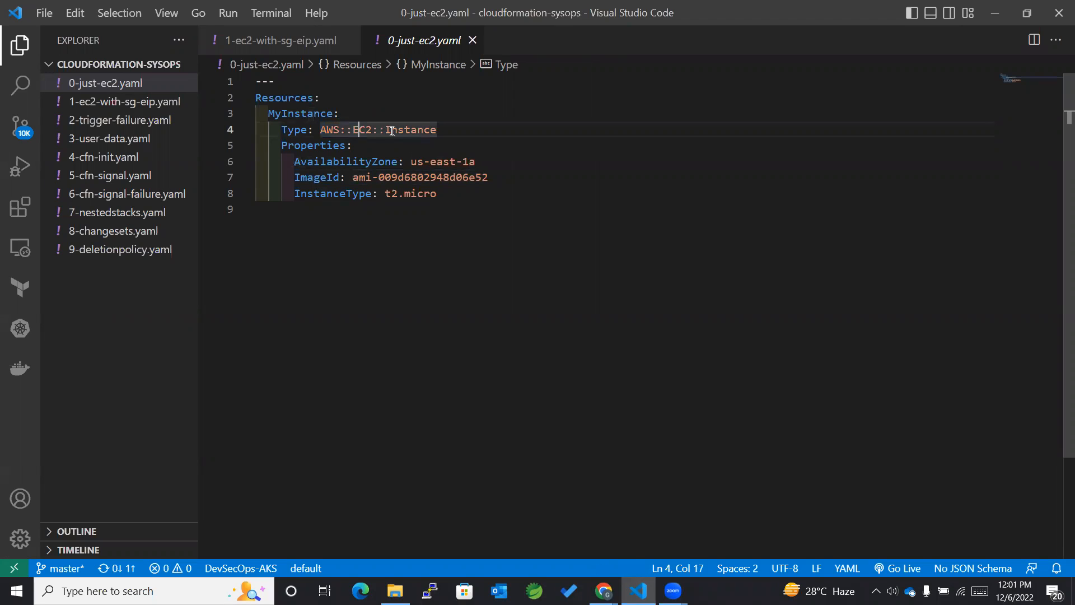
pyautogui.doubleClick(411, 129)
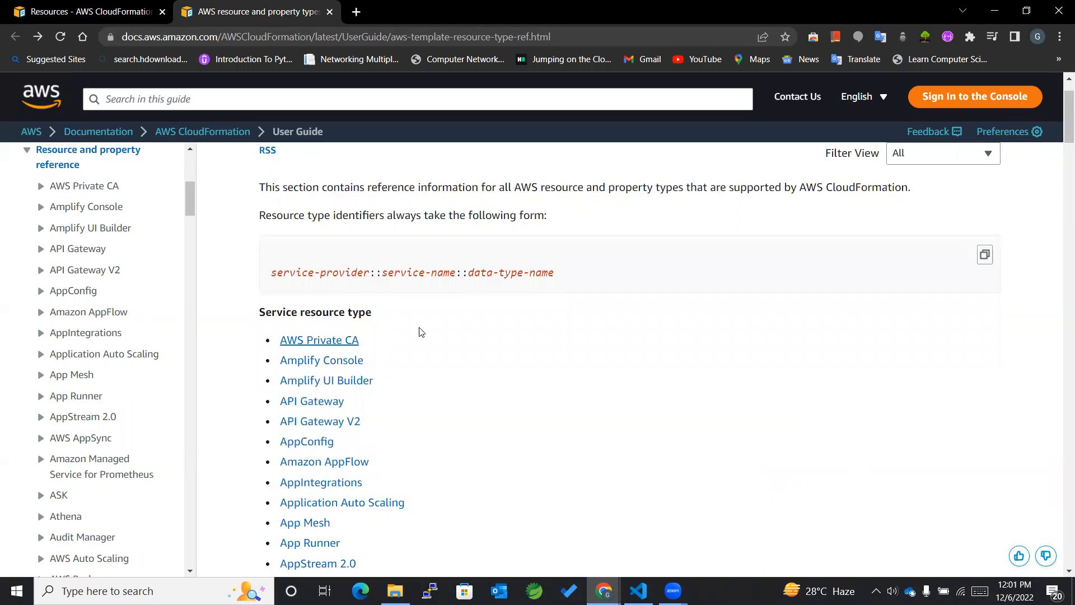
pyautogui.scroll(-3)
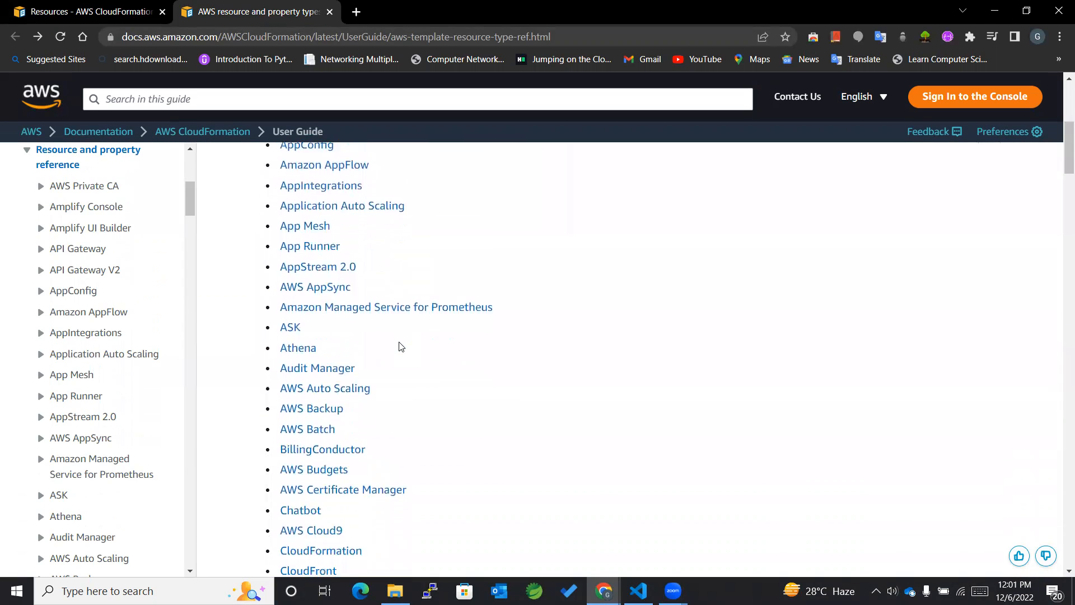
pyautogui.scroll(-3)
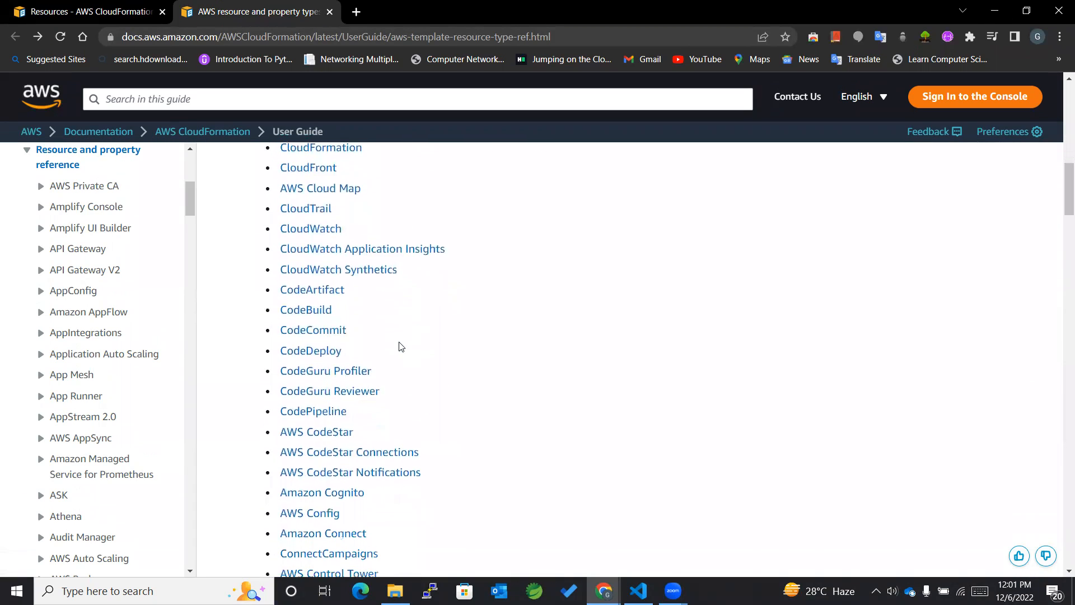
pyautogui.scroll(-3)
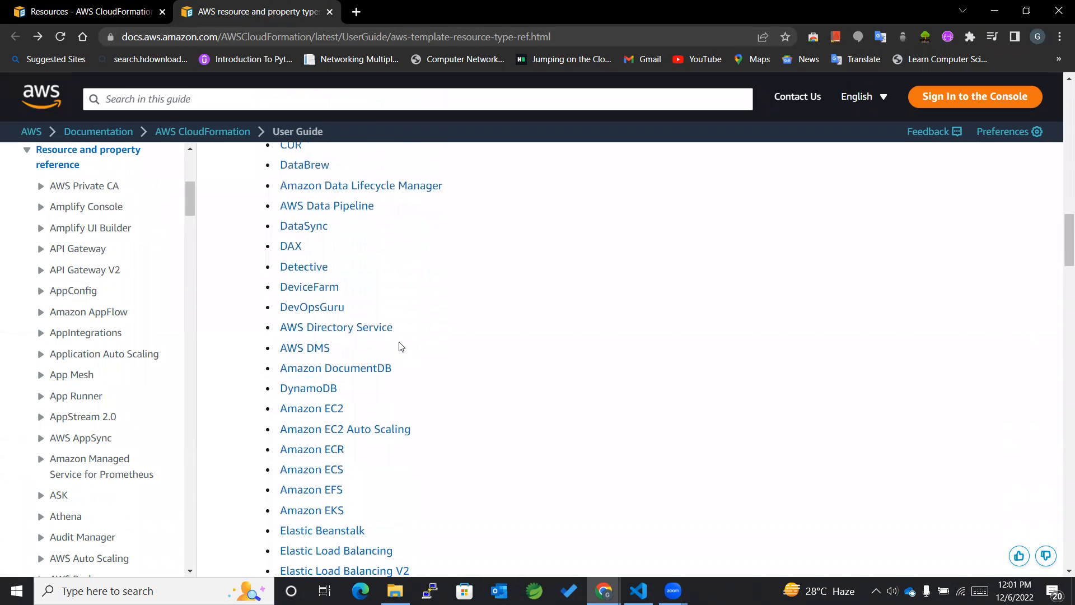
pyautogui.scroll(-3)
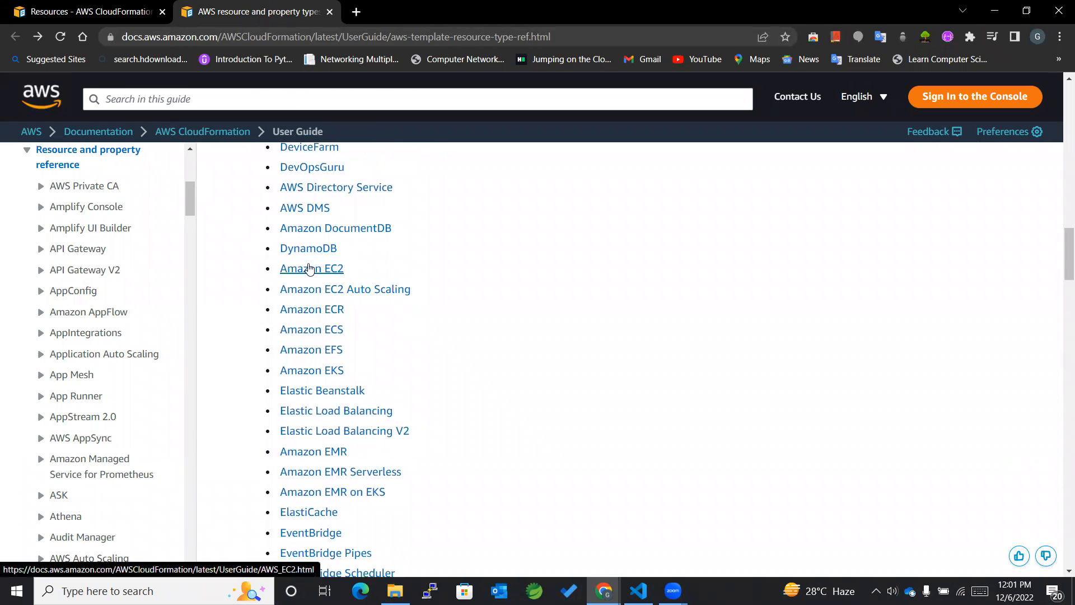
# - Open Amazon EC2, then the AWS::EC2::Instance page, scrolling down to its YAML syntax
pyautogui.click(312, 268)
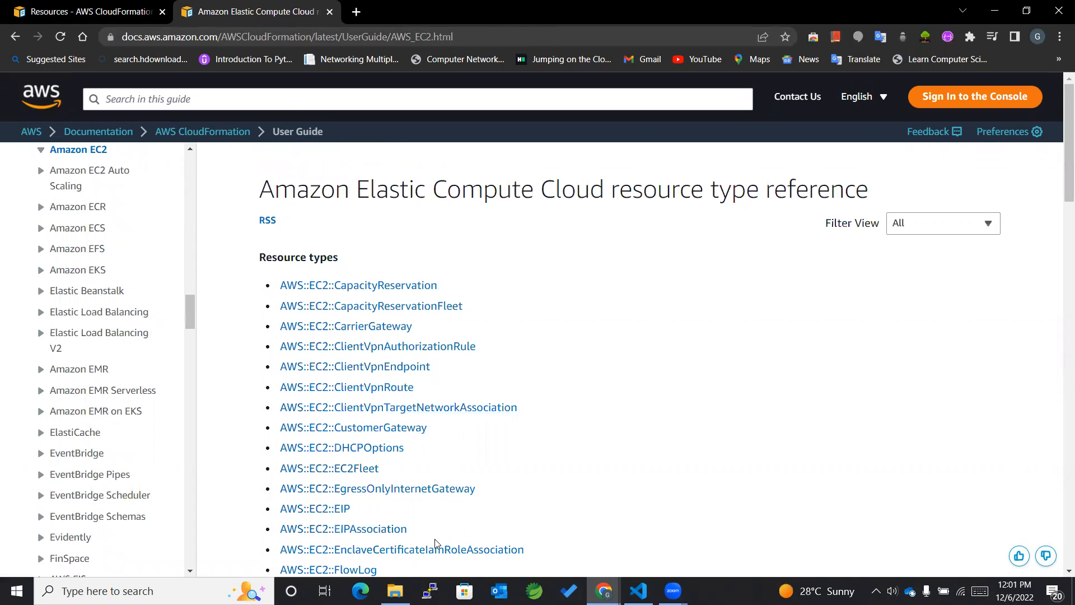
pyautogui.scroll(-3)
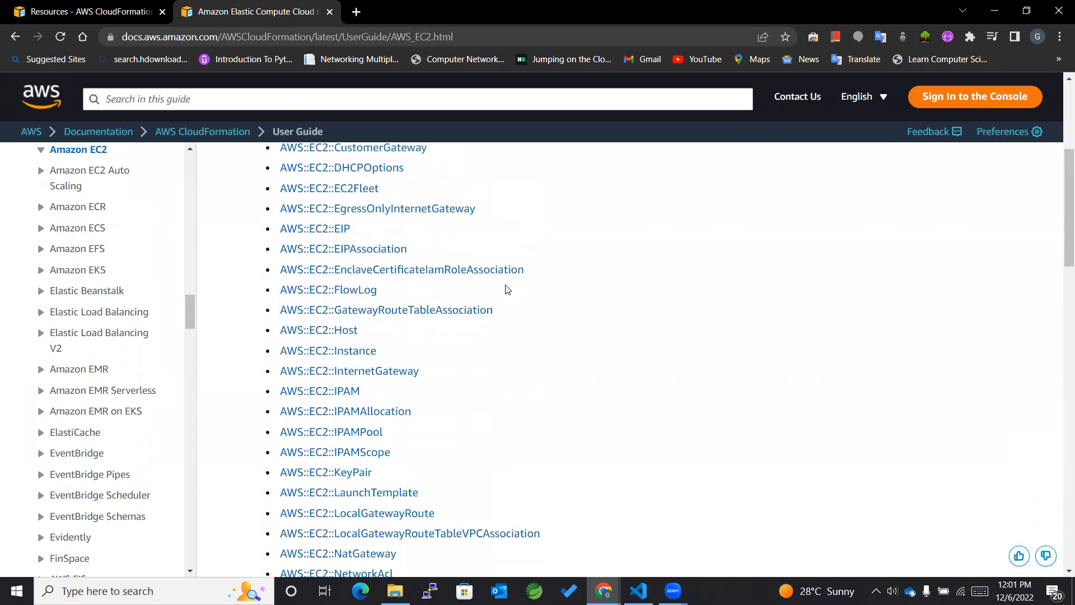
pyautogui.scroll(-3)
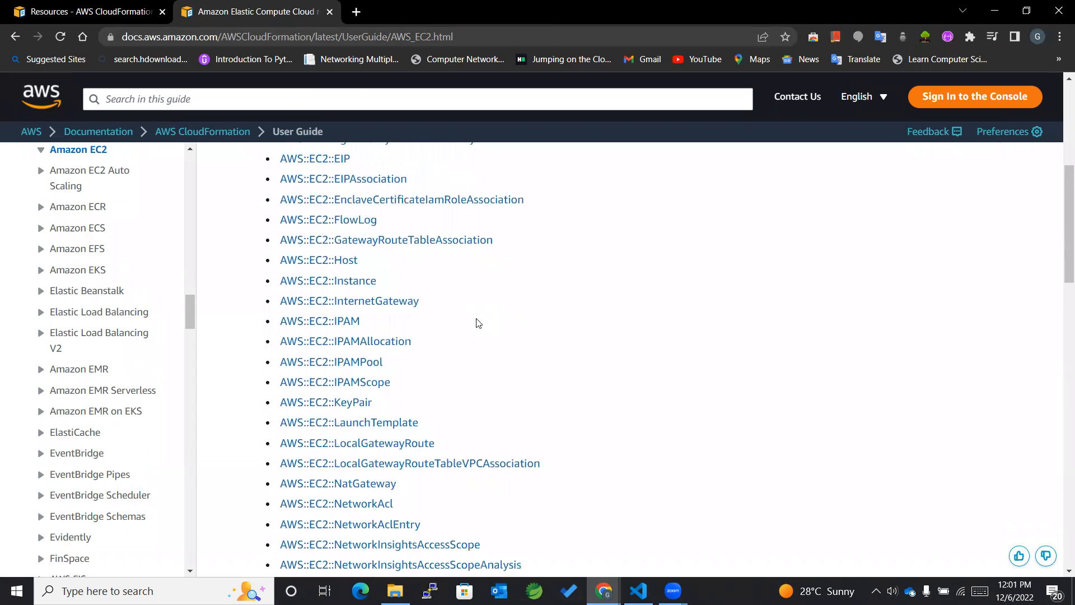
pyautogui.scroll(-3)
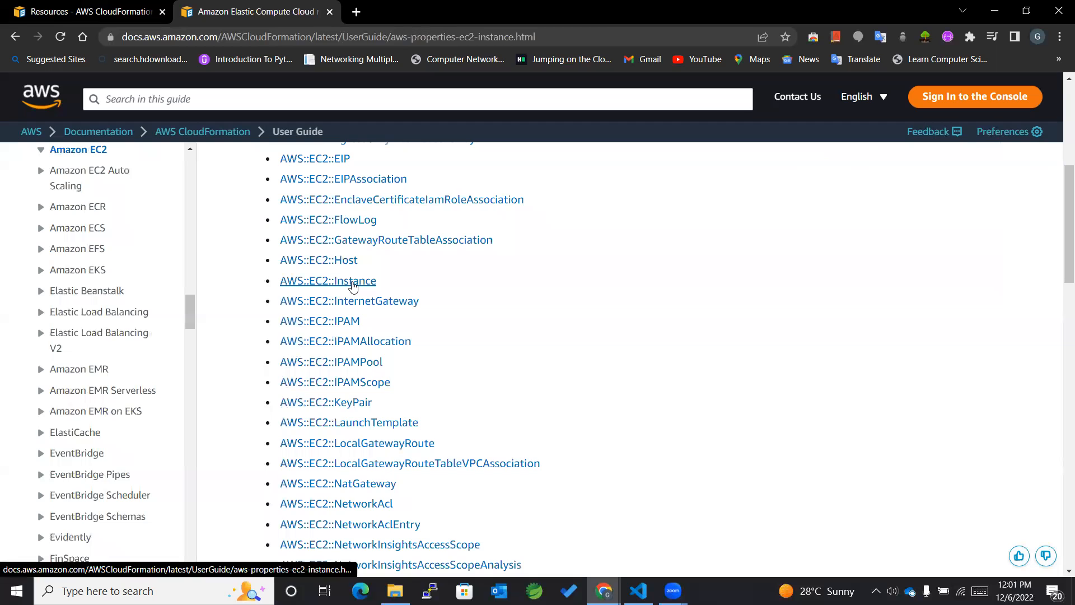
pyautogui.click(327, 281)
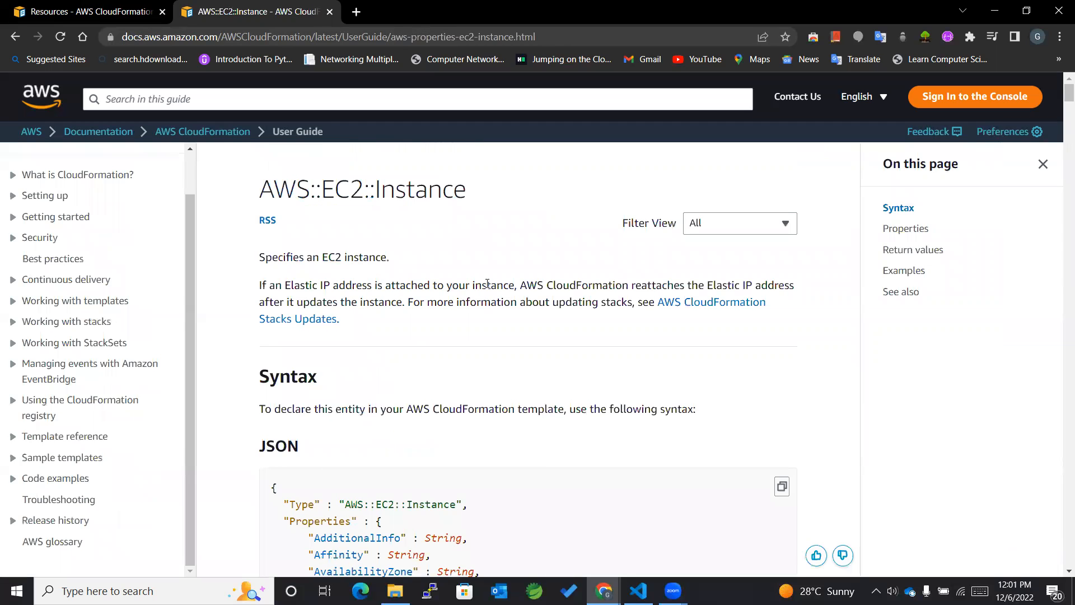
pyautogui.scroll(-3)
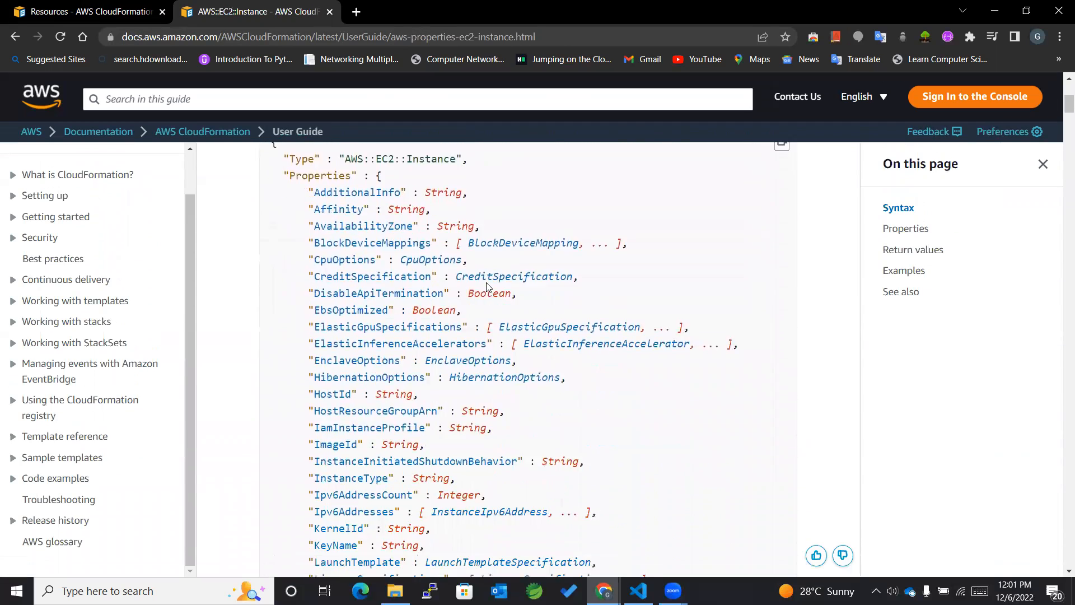
pyautogui.scroll(-3)
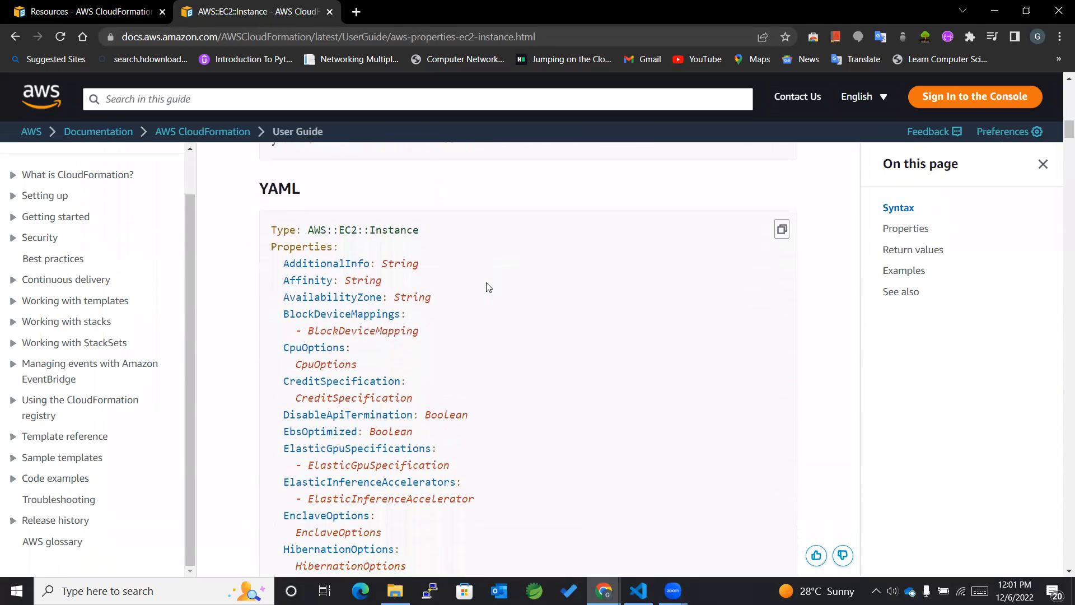
pyautogui.scroll(-3)
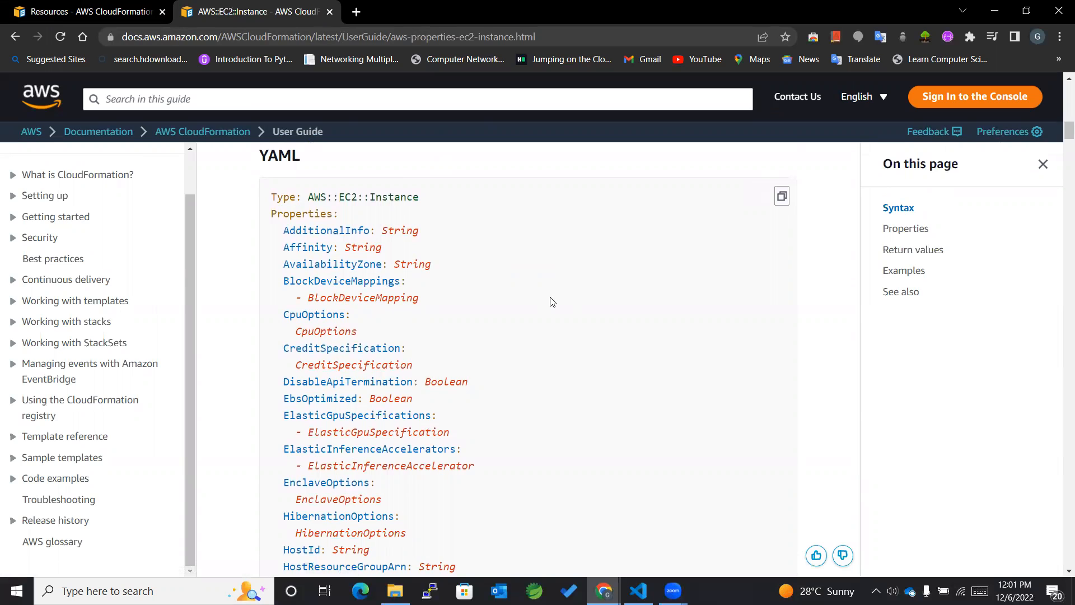
pyautogui.moveTo(573, 384)
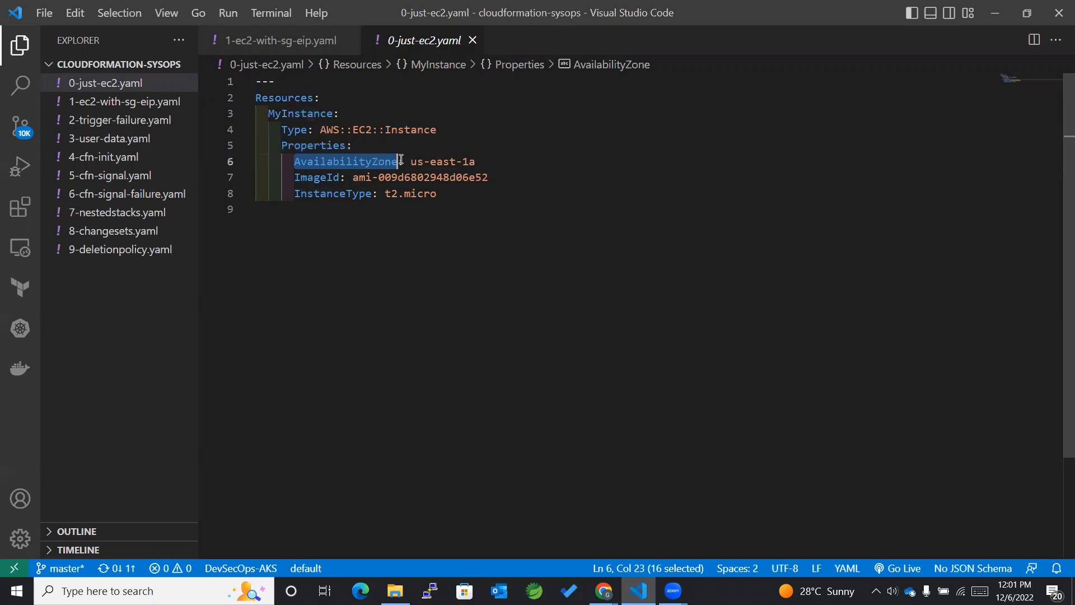
# - Return to the AWS::EC2::Instance docs and highlight the AvailabilityZone property description
pyautogui.click(601, 590)
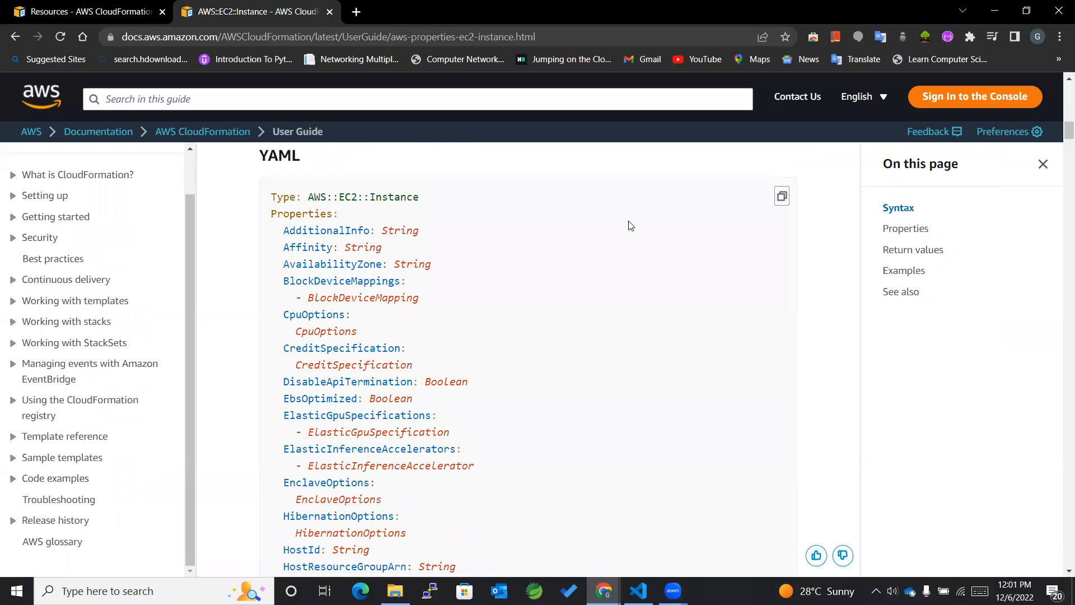
pyautogui.moveTo(332, 264)
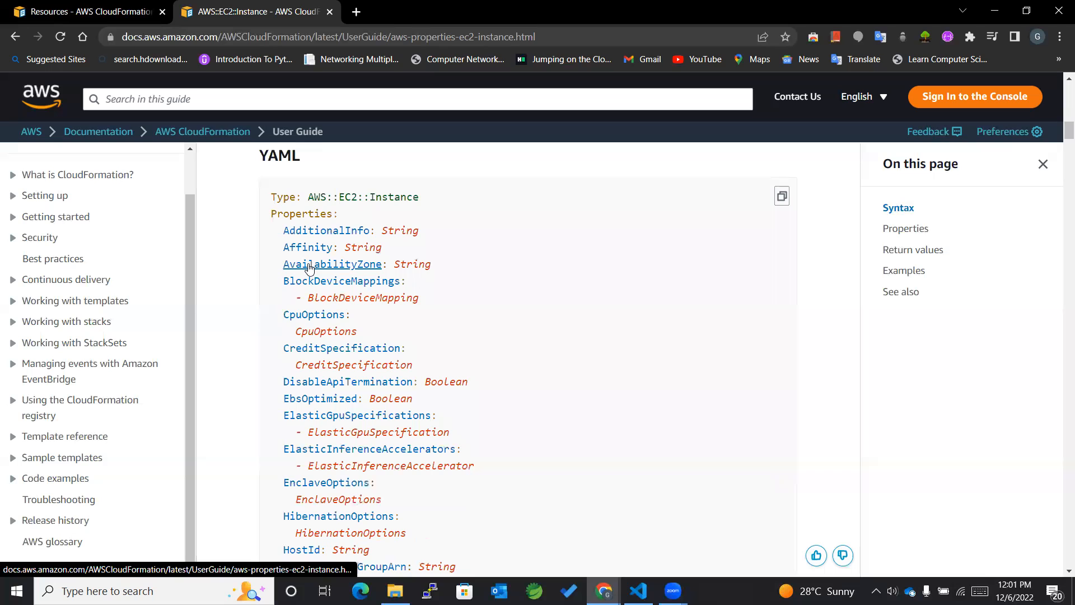
pyautogui.moveTo(336, 267)
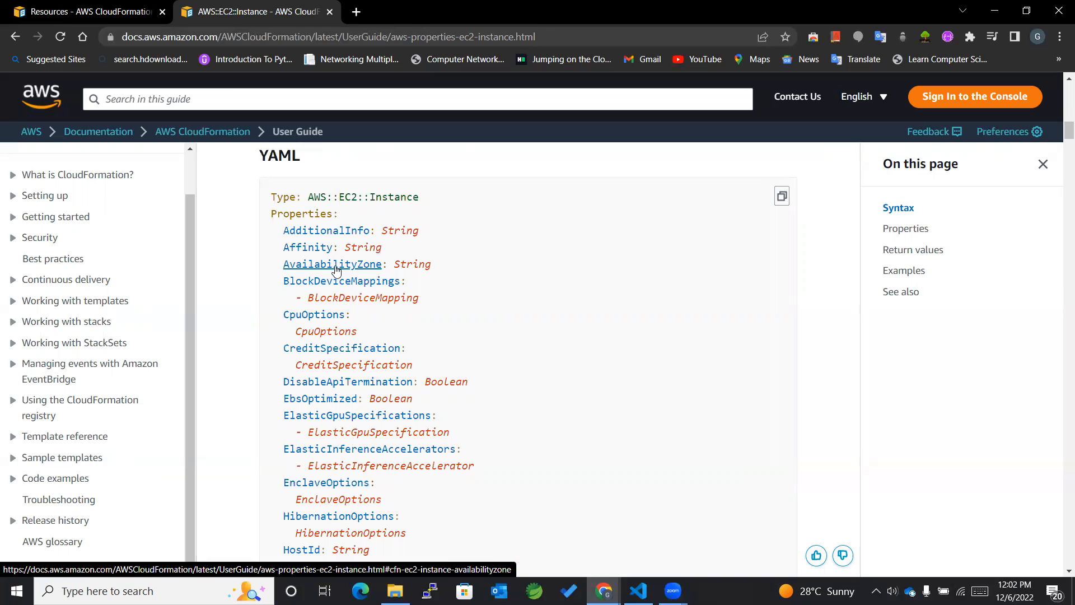
pyautogui.click(332, 264)
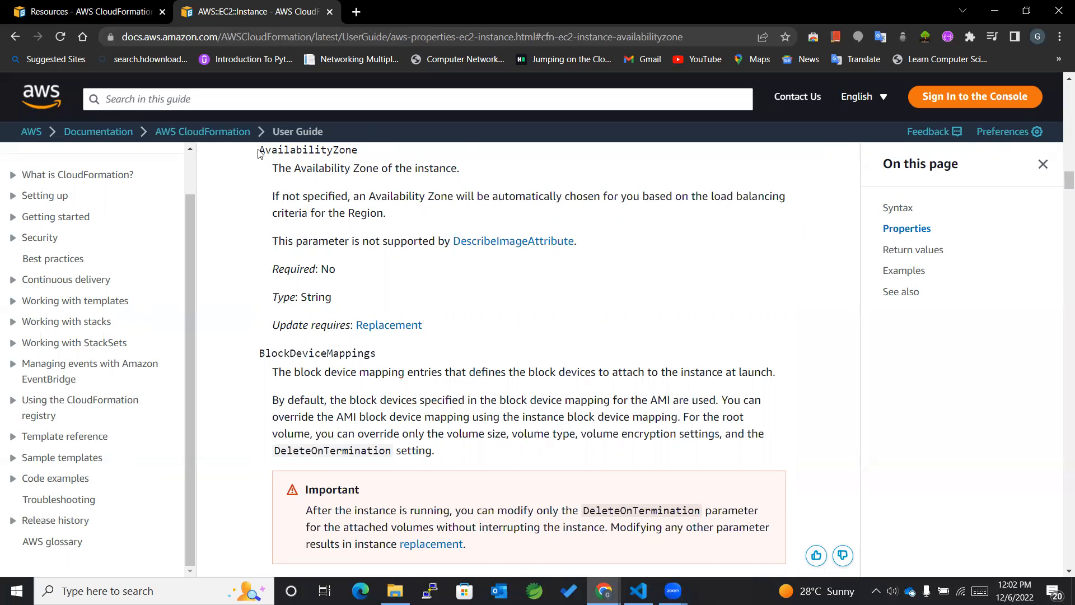
pyautogui.doubleClick(307, 150)
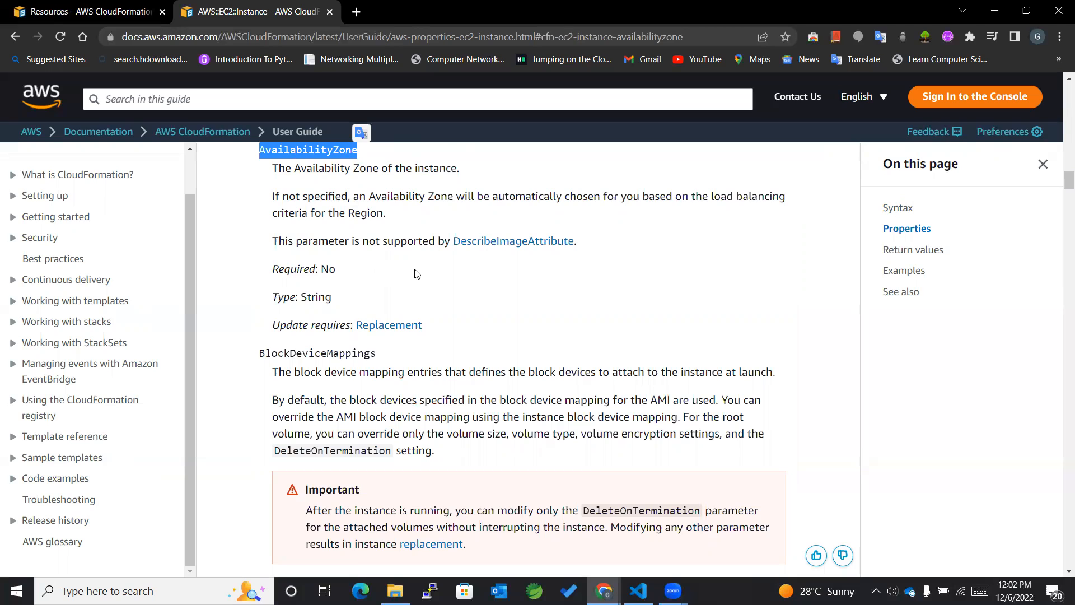
pyautogui.moveTo(286, 230)
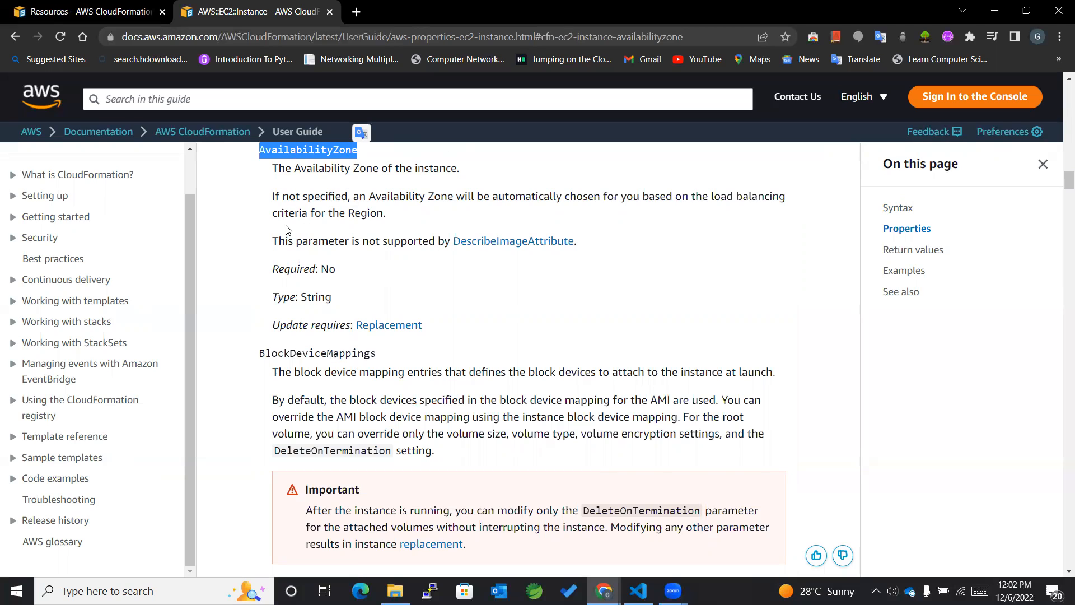
pyautogui.moveTo(335, 268)
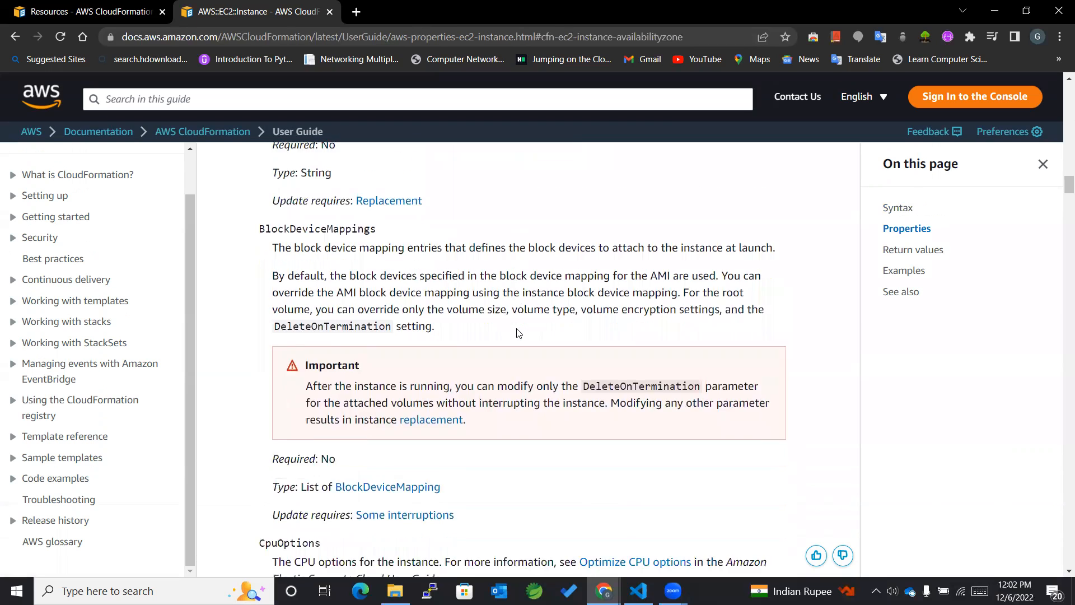
pyautogui.scroll(3)
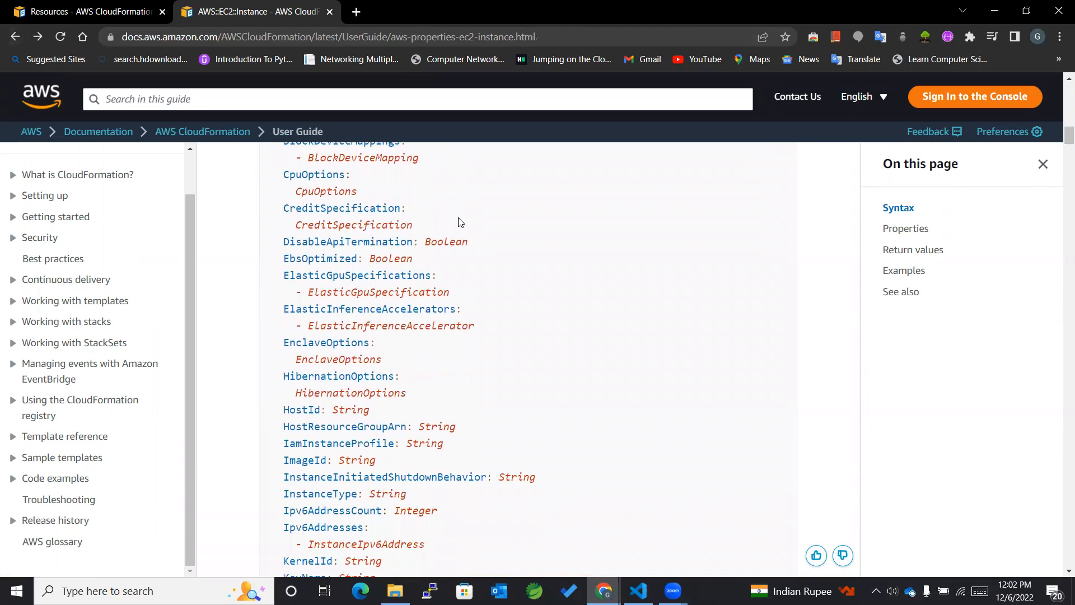
pyautogui.scroll(-3)
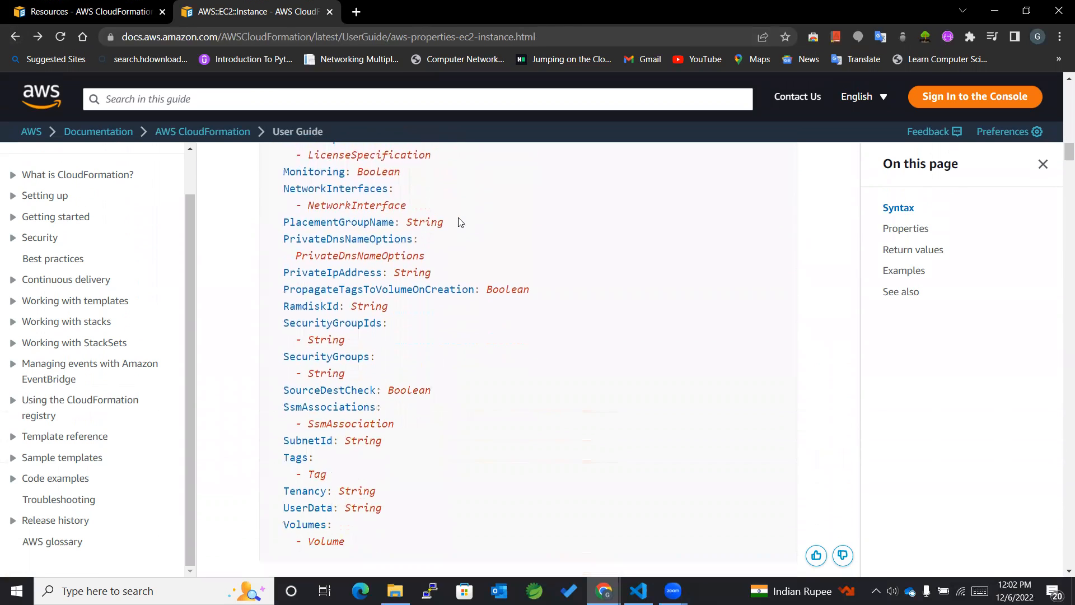
pyautogui.scroll(-3)
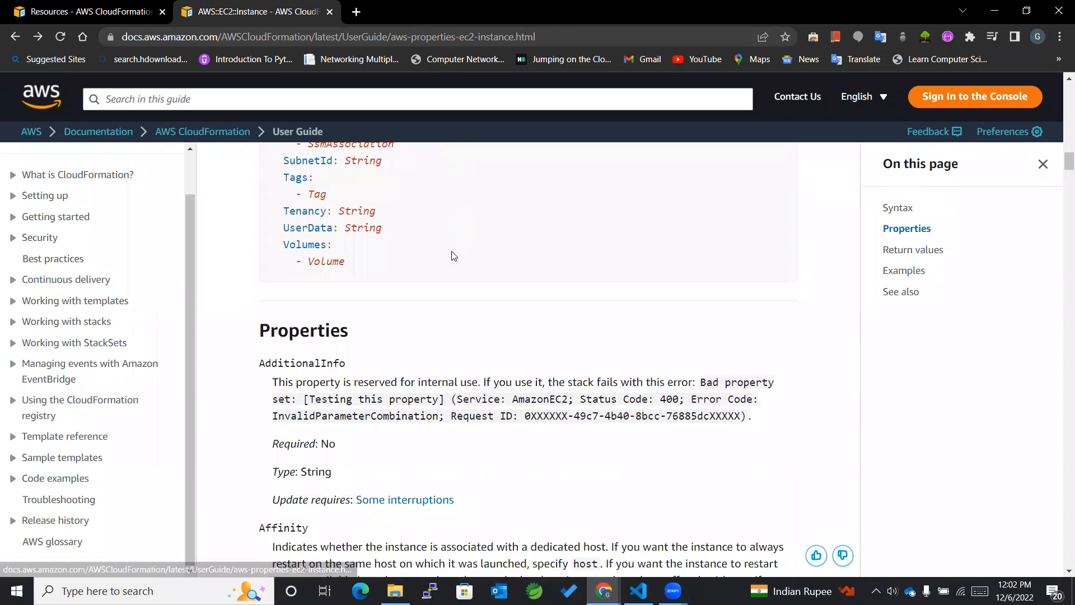
pyautogui.scroll(-3)
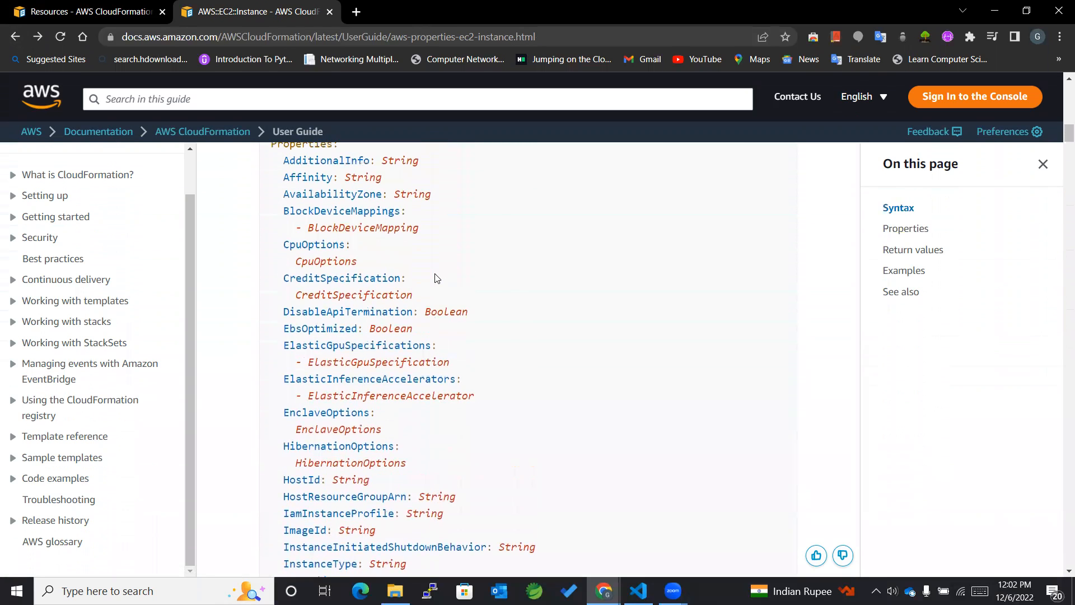
pyautogui.scroll(-3)
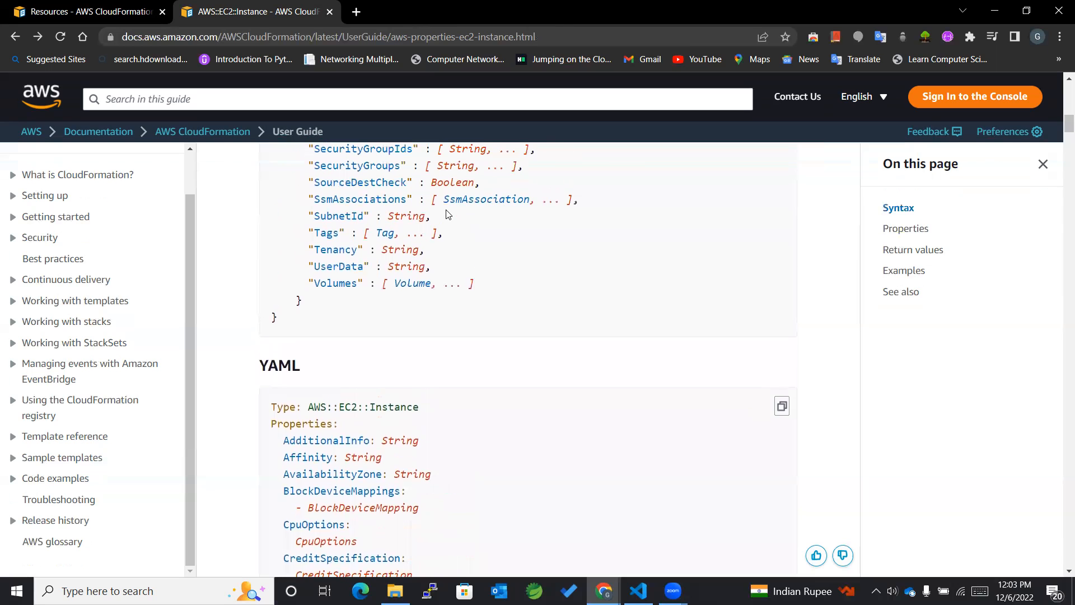
pyautogui.scroll(3)
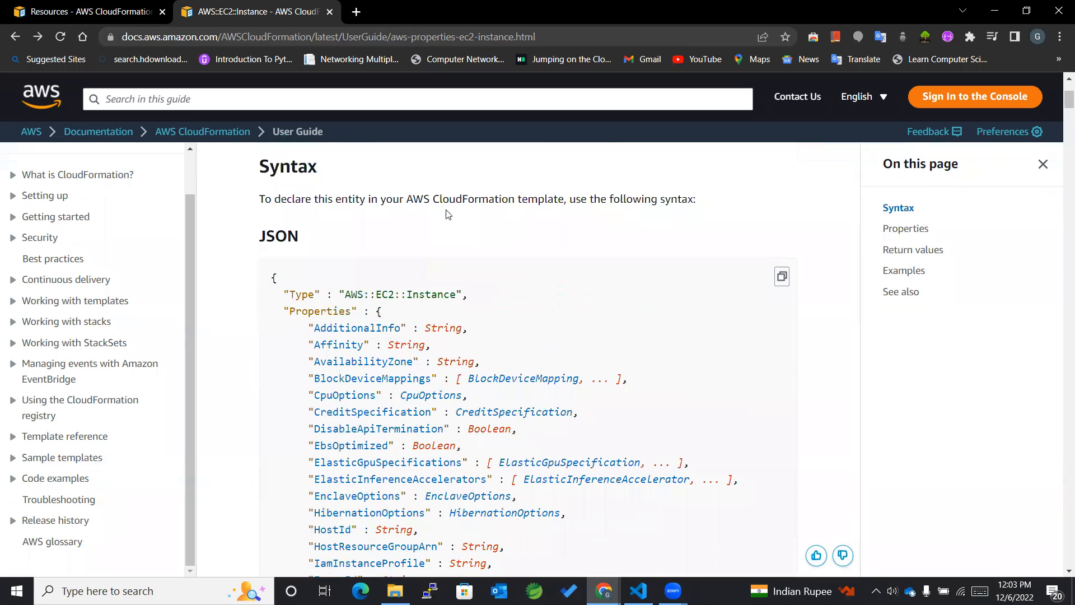
pyautogui.scroll(3)
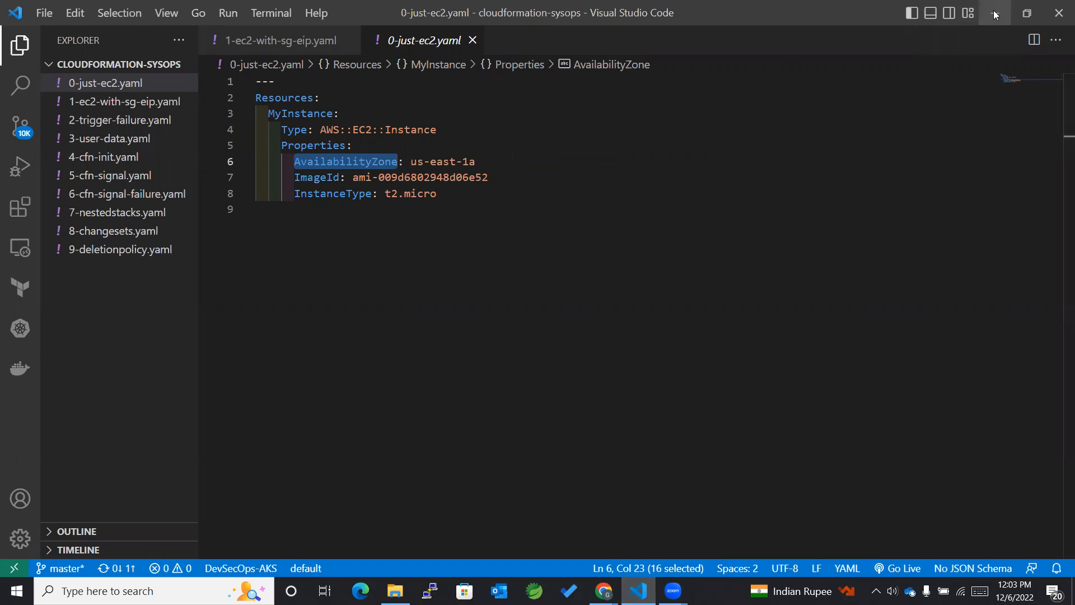
pyautogui.click(602, 590)
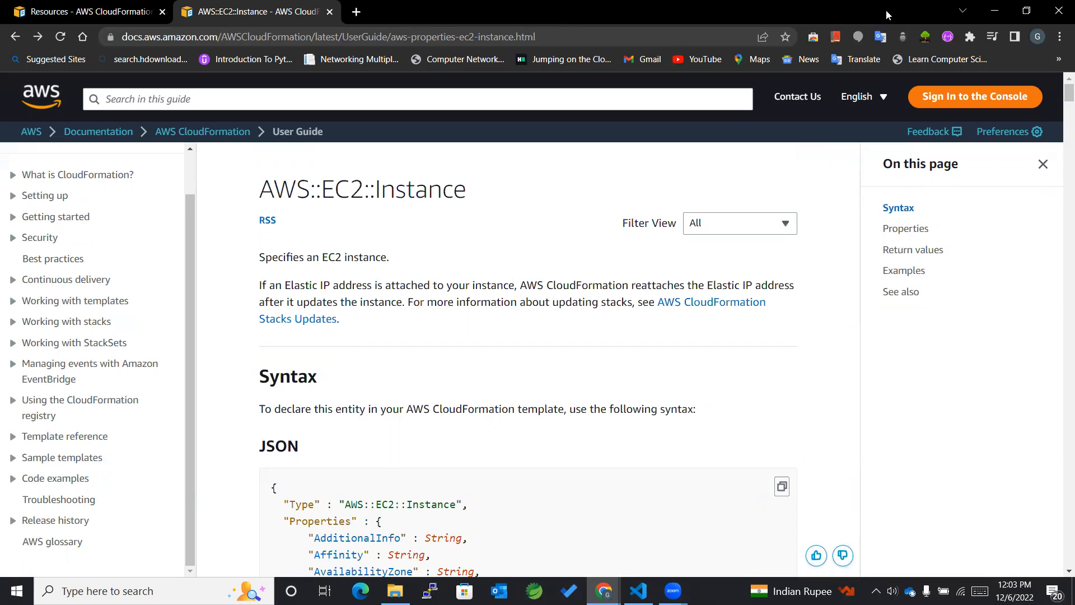
pyautogui.moveTo(819, 247)
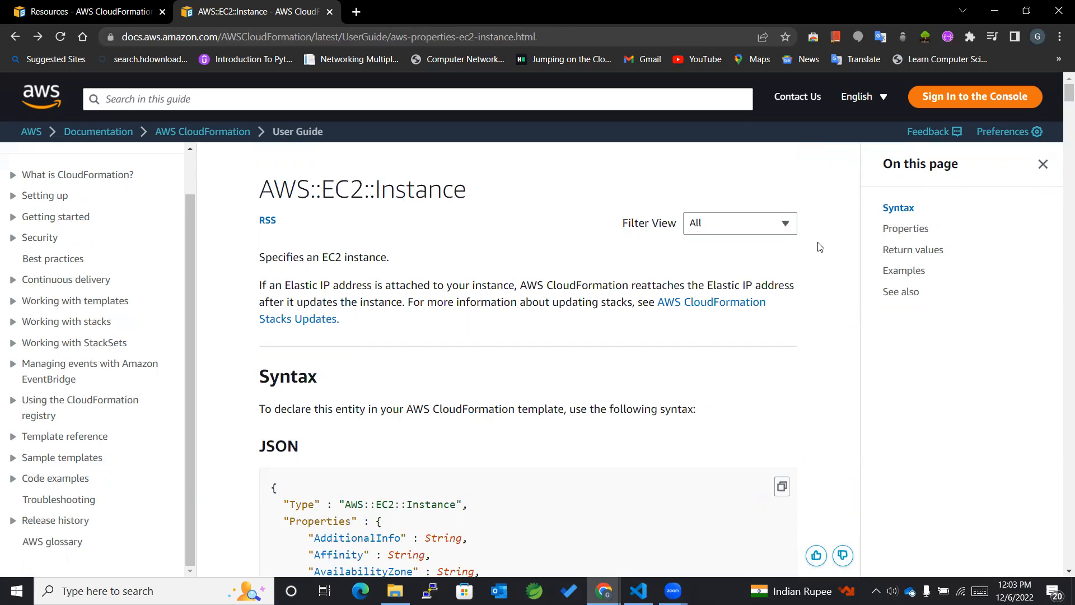